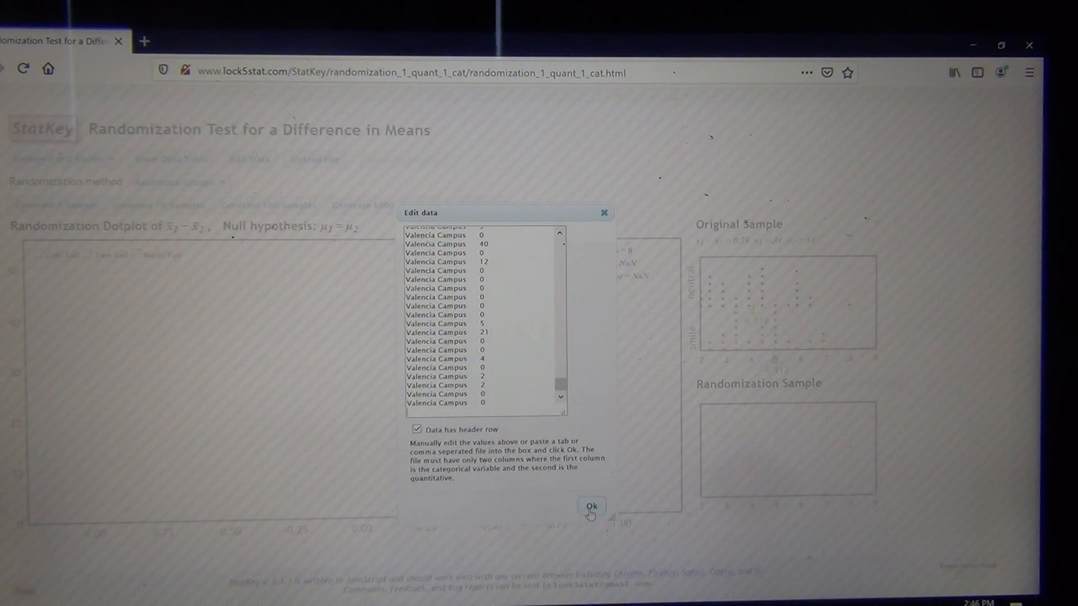
Confirm the edited two-column campus data, giving means difference -1.05 with n1=108, n2=210
left_click(590, 506)
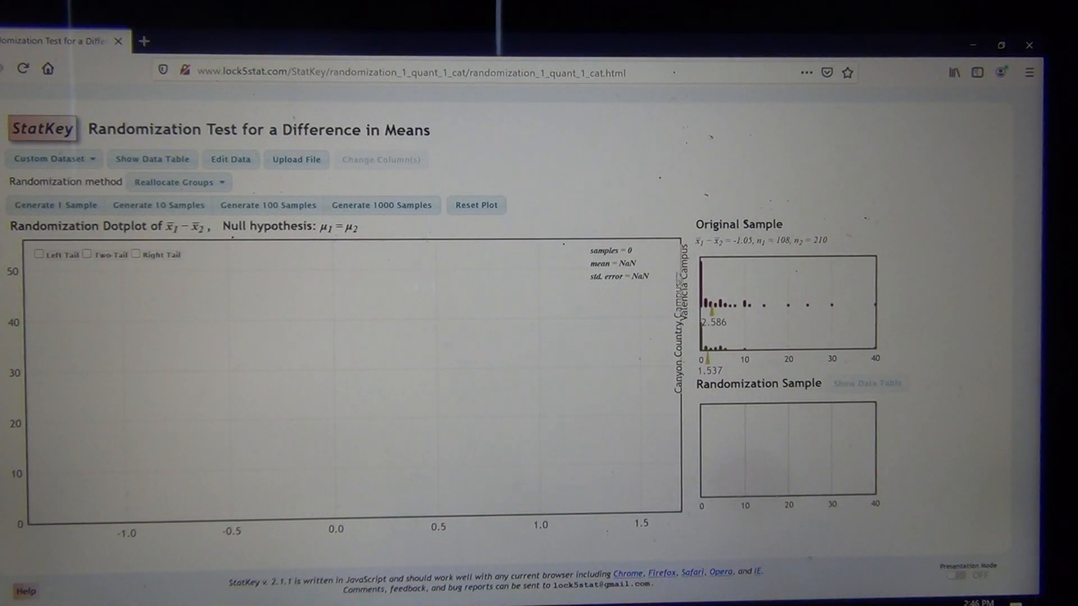
mouse_move(737, 267)
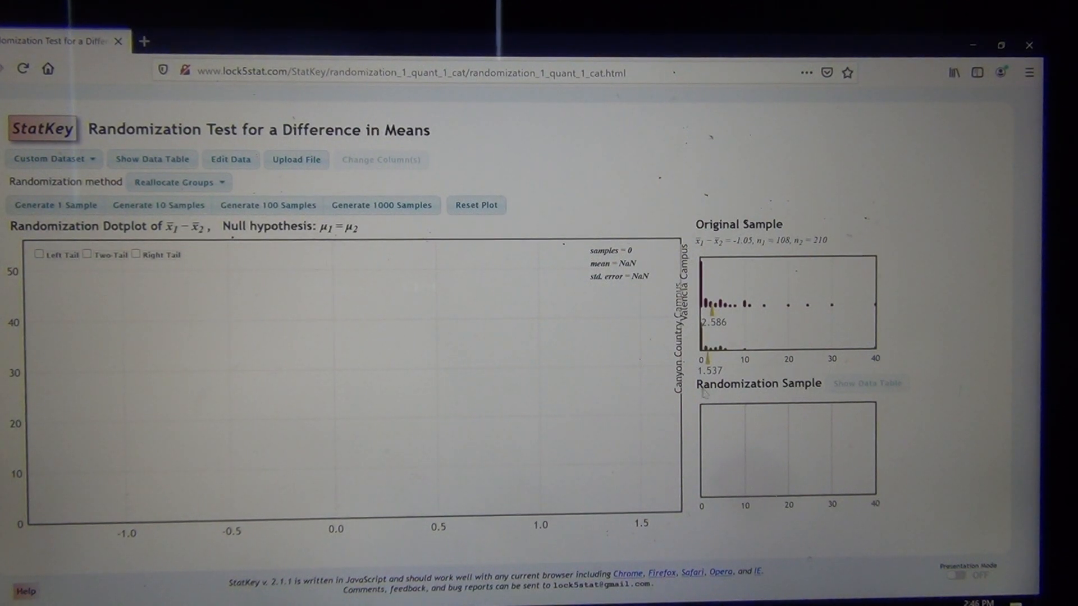
mouse_move(748, 252)
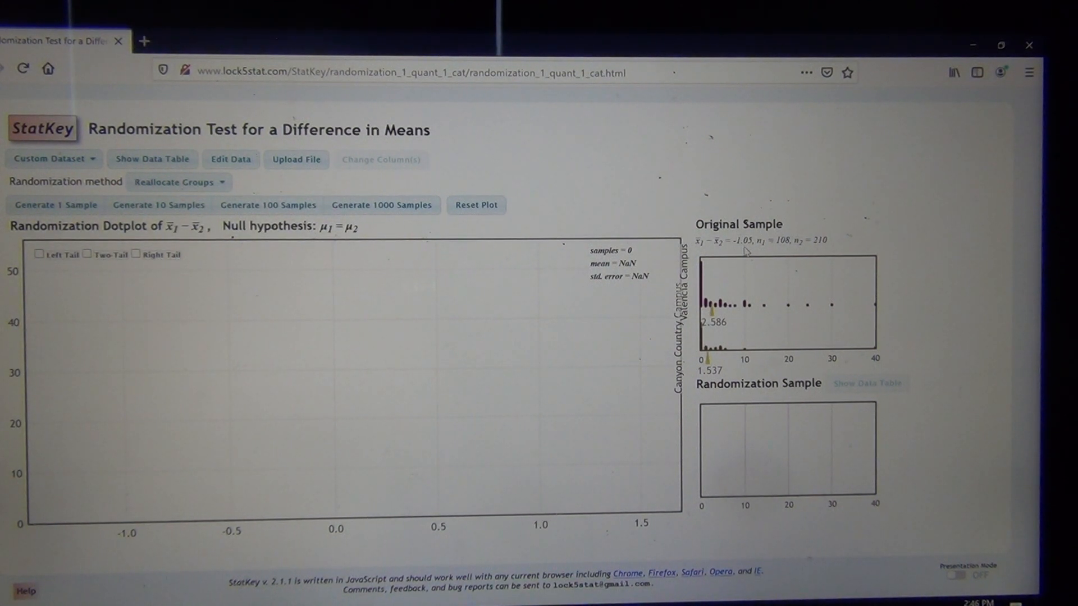
mouse_move(756, 236)
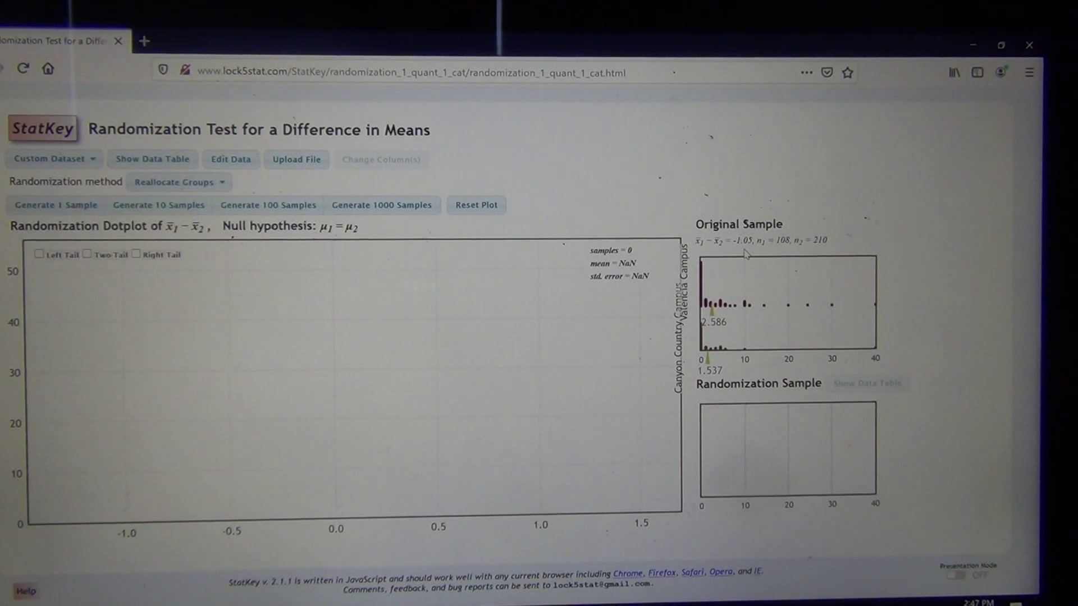
mouse_move(368, 250)
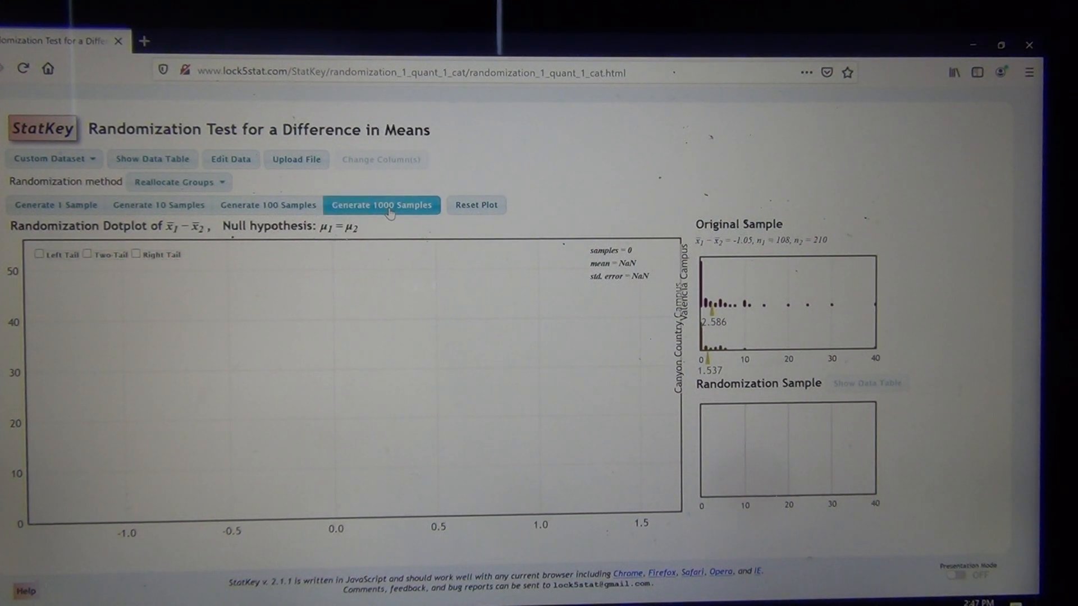
Generate more batches of 1000 samples until the dotplot holds 5000 randomization differences
left_click(382, 205)
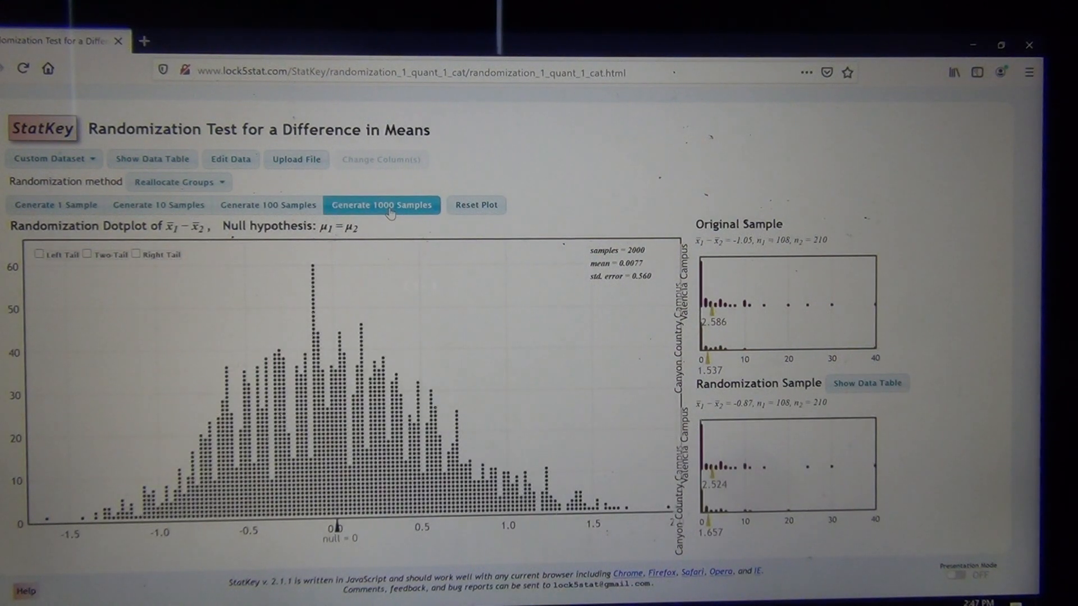
left_click(382, 205)
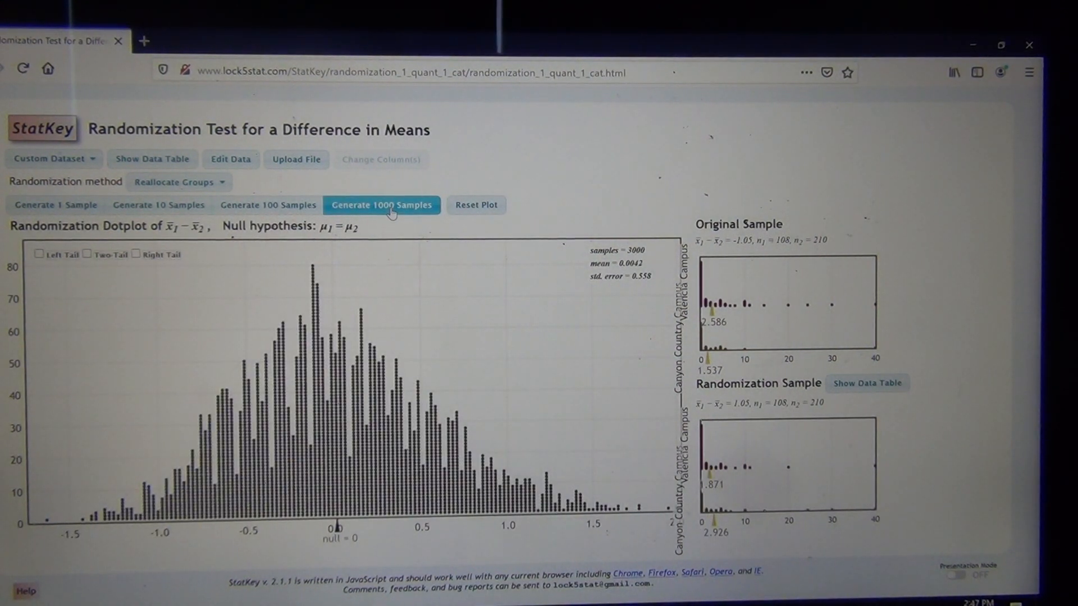
left_click(382, 205)
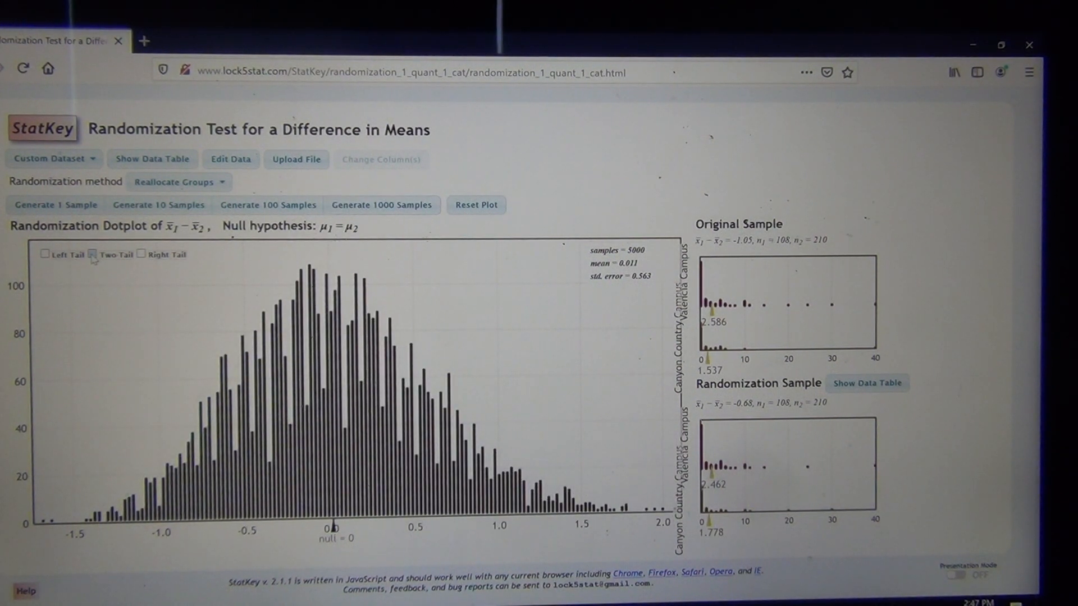
Show two-tailed proportions with cutoffs -1.014 and 1.181, 0.025 in each tail
left_click(92, 254)
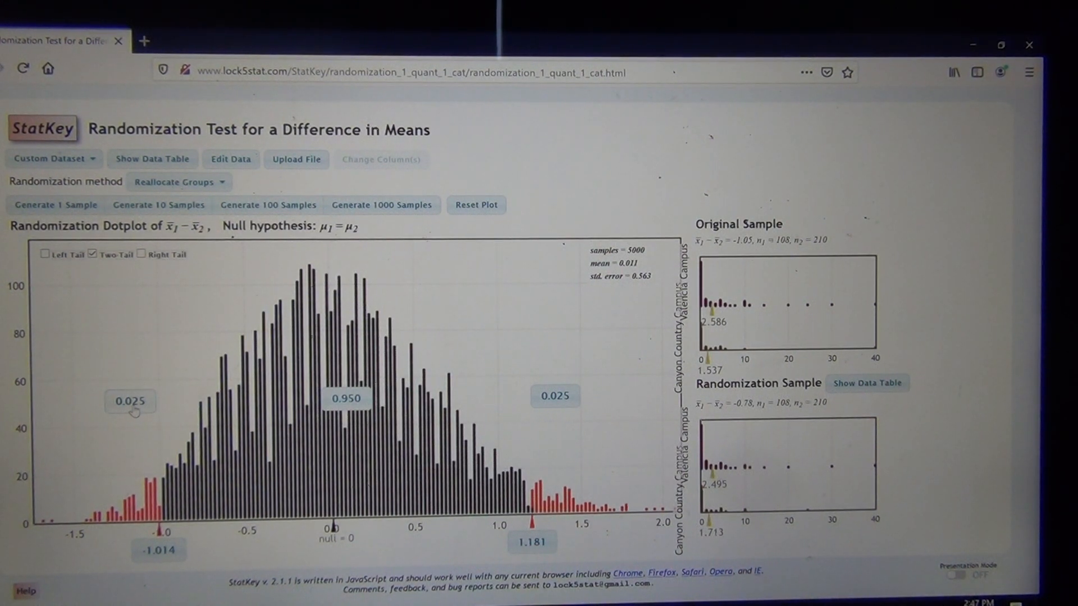
left_click(55, 205)
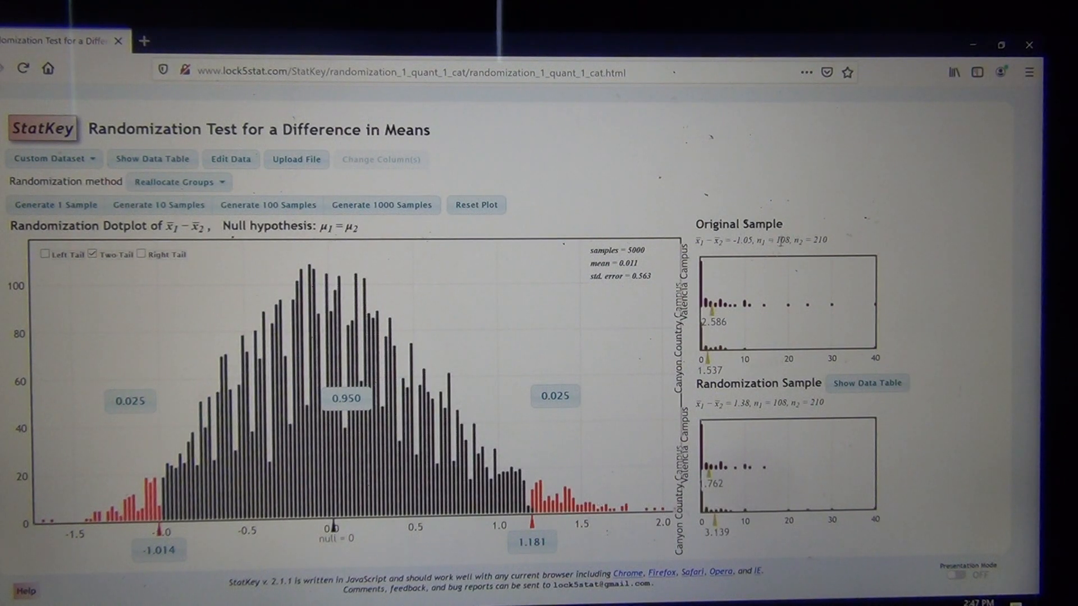
mouse_move(585, 469)
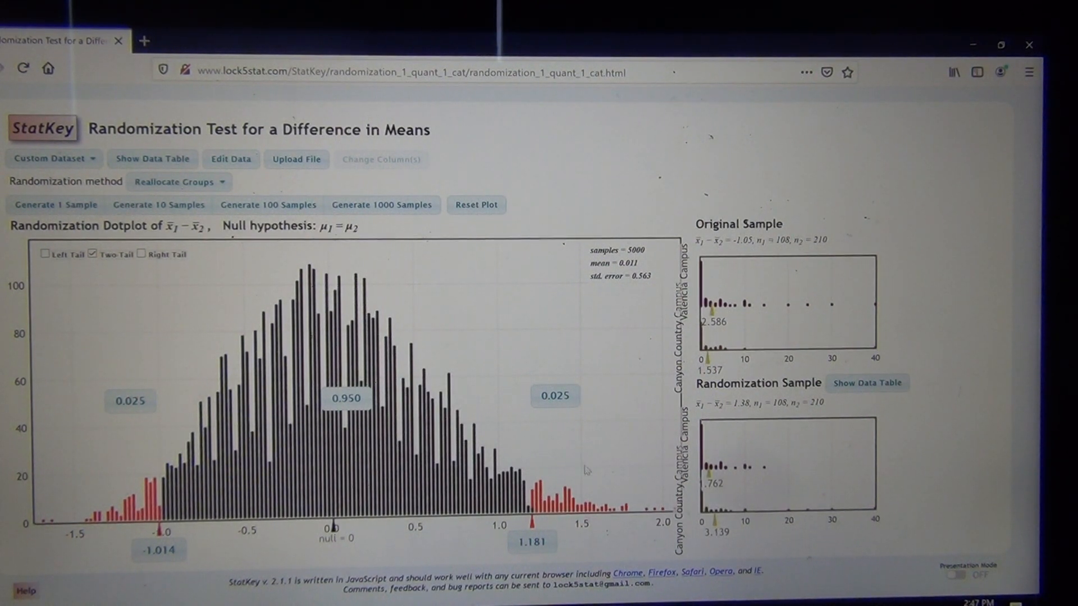
left_click(55, 204)
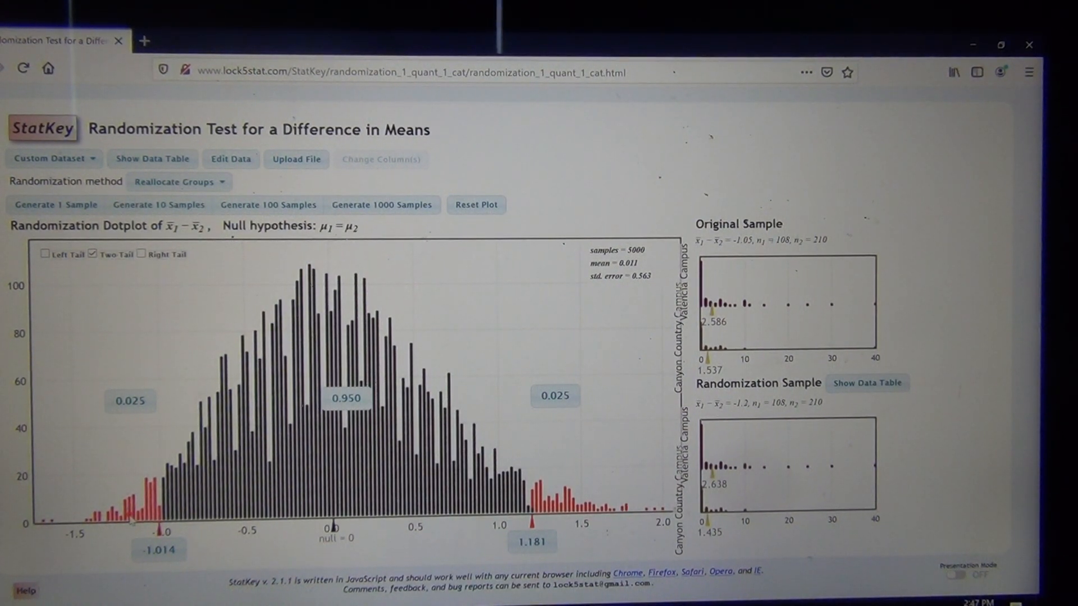
left_click(55, 205)
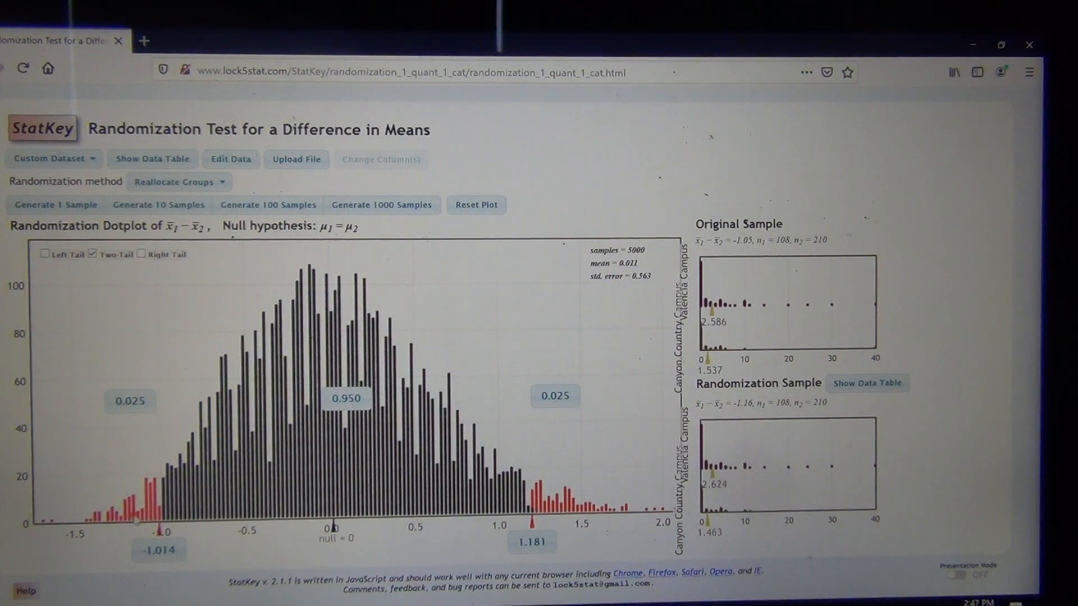
left_click(56, 204)
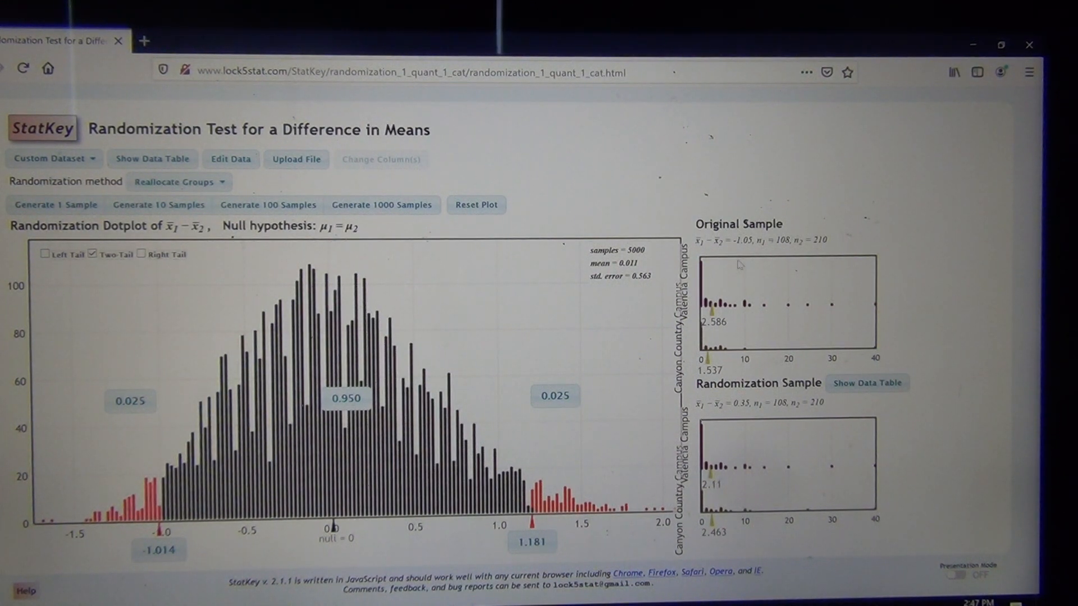
left_click(55, 205)
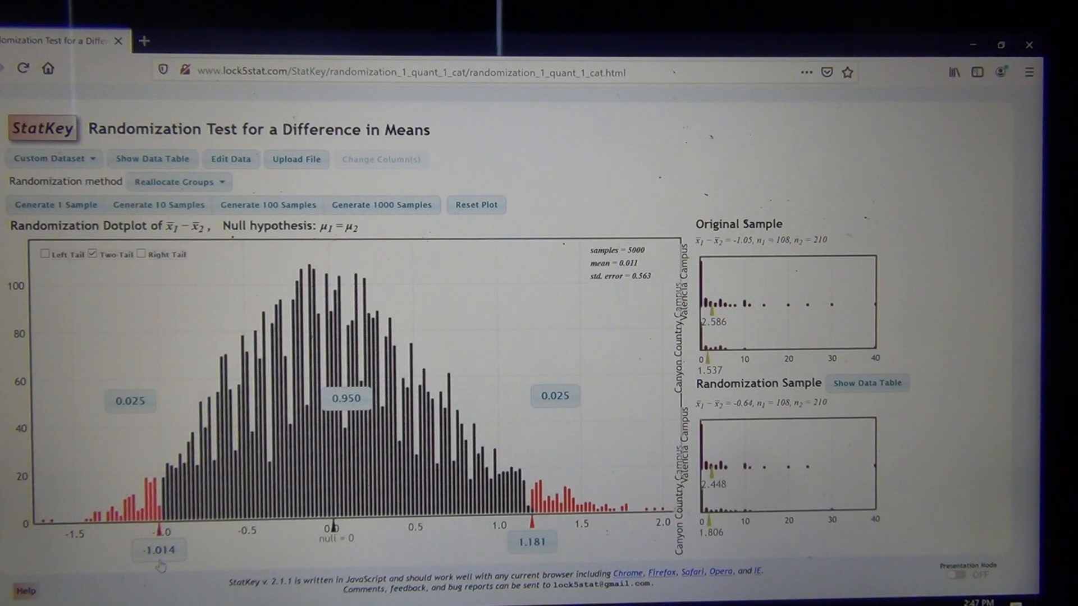
left_click(55, 205)
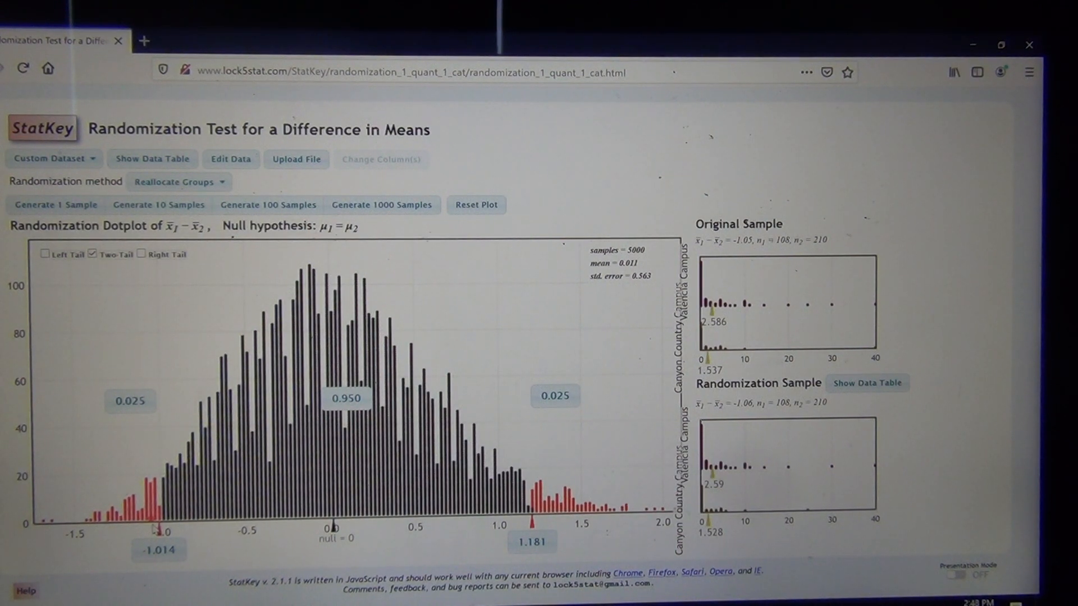
left_click(55, 205)
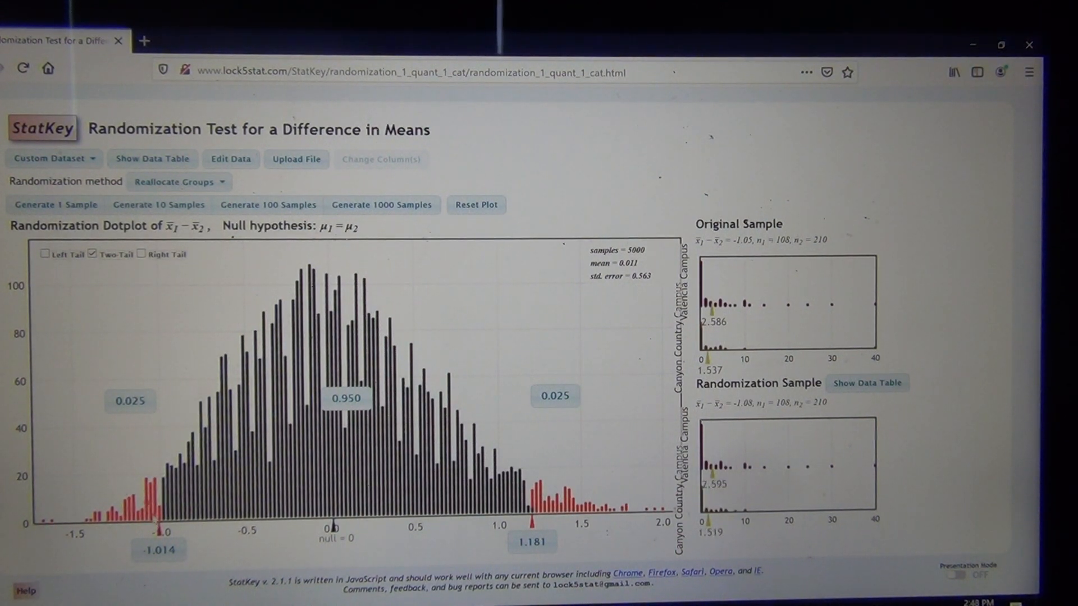
left_click(56, 205)
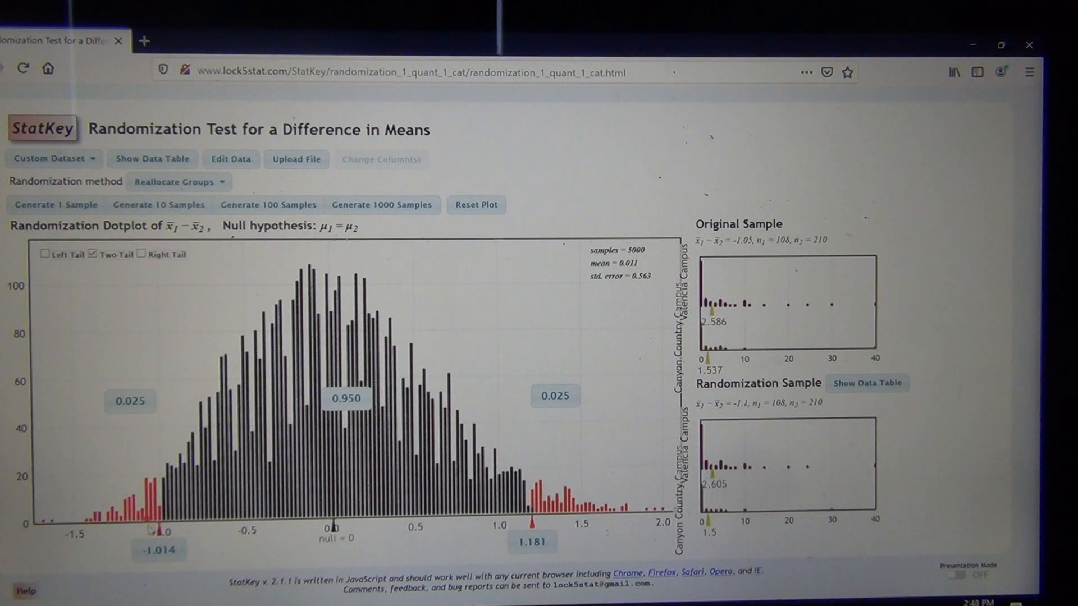
mouse_move(171, 562)
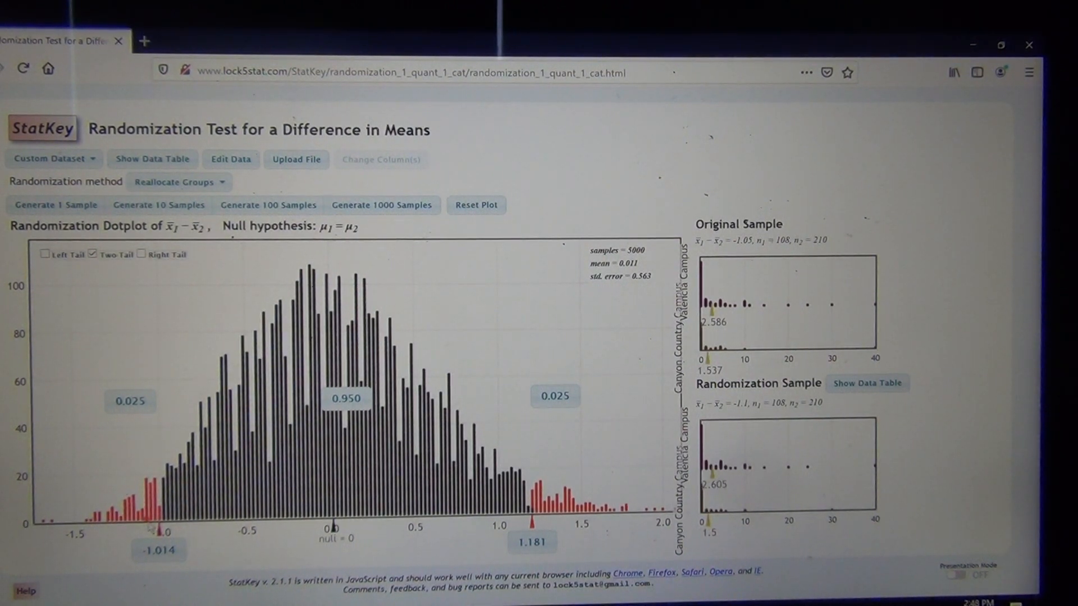
left_click(55, 205)
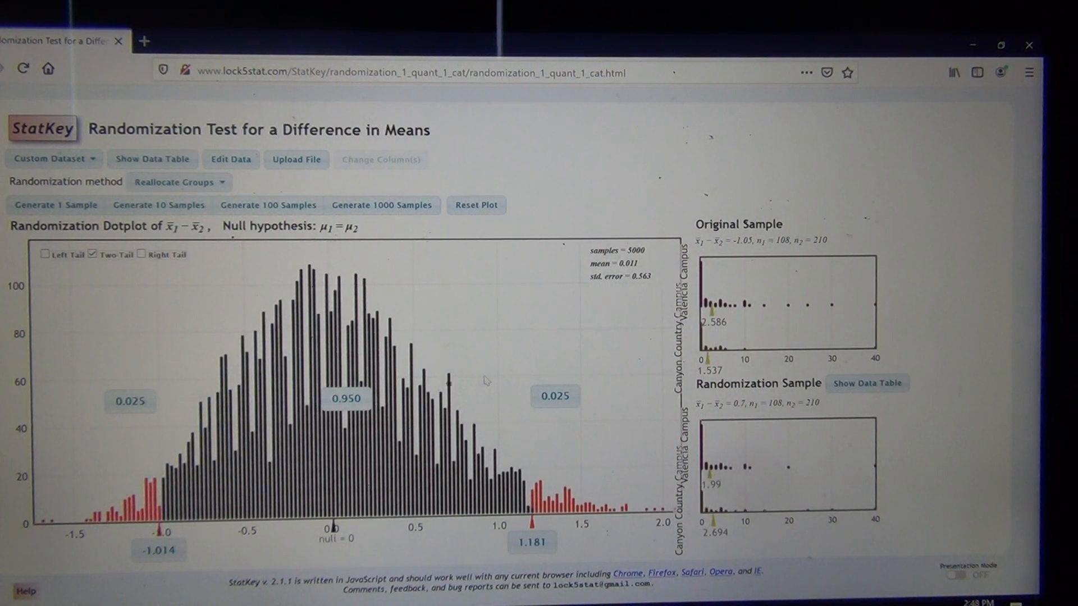
left_click(56, 205)
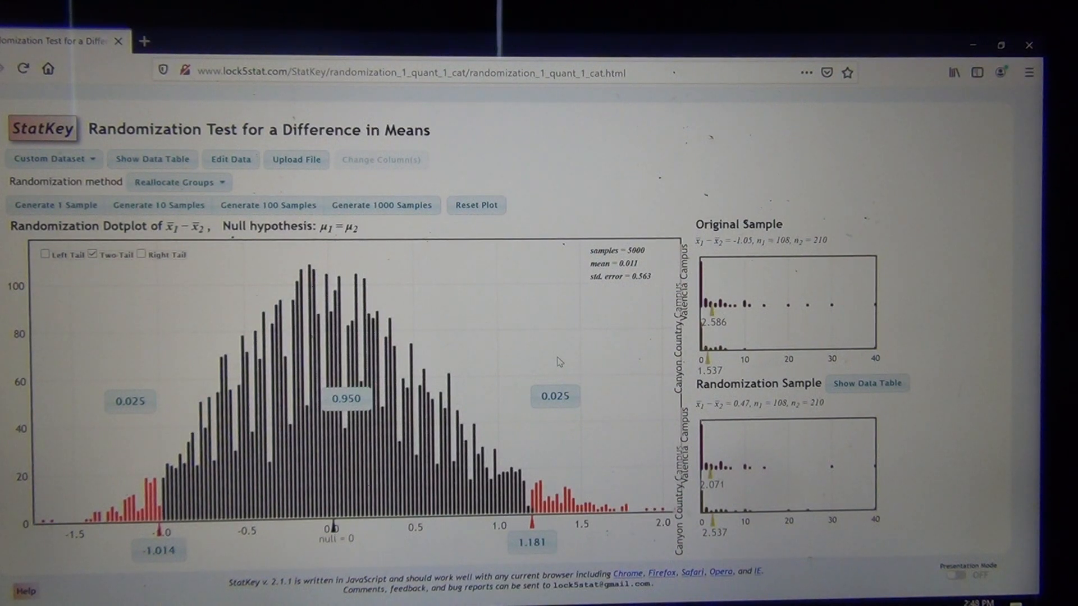
mouse_move(746, 256)
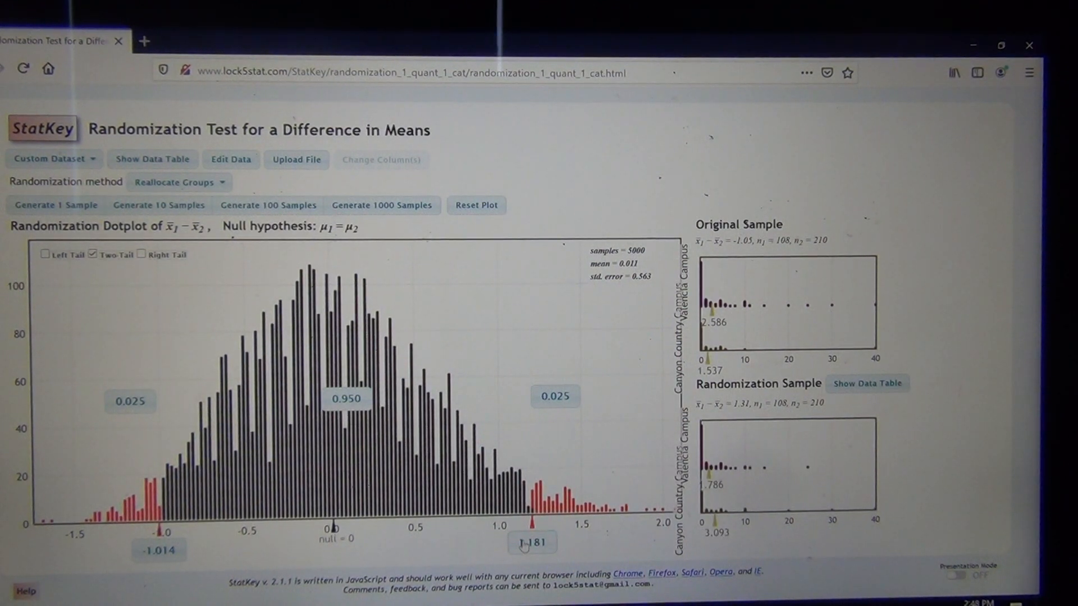
mouse_move(520, 547)
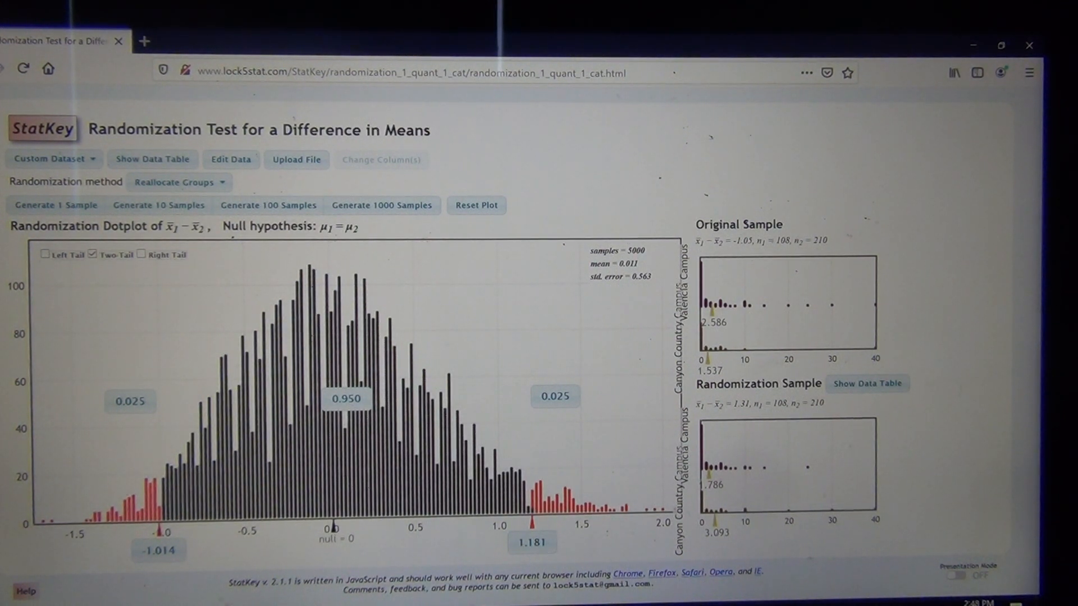
left_click(158, 551)
type("1.05")
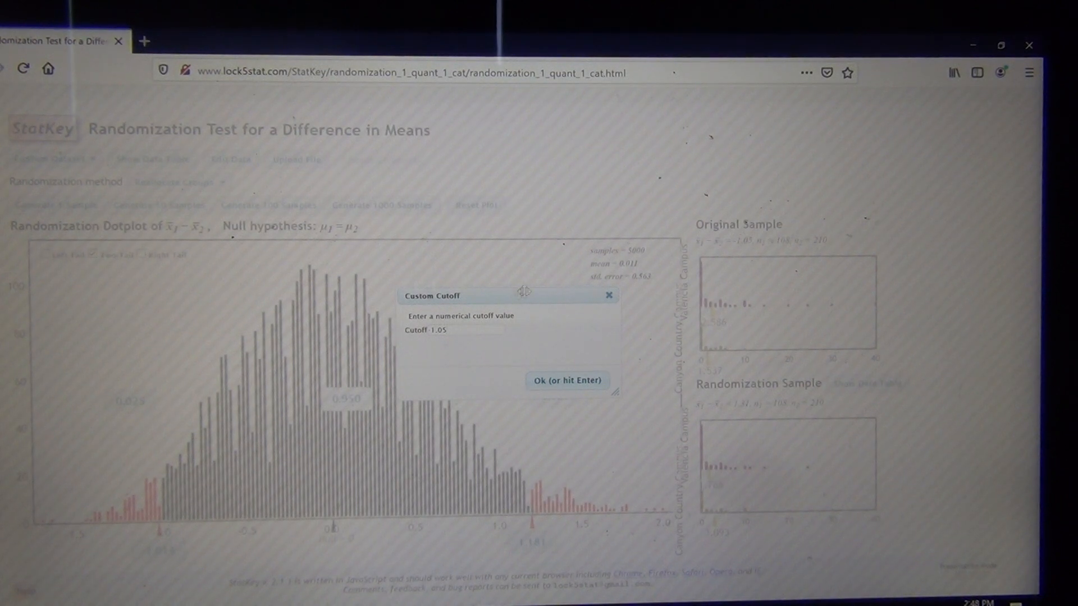
left_click(566, 380)
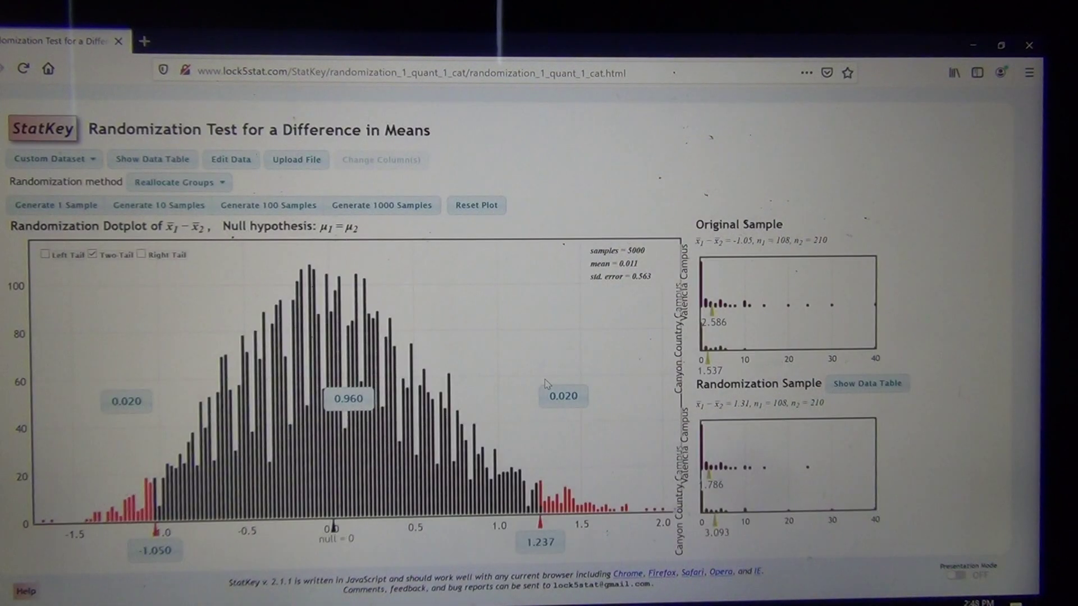
mouse_move(504, 358)
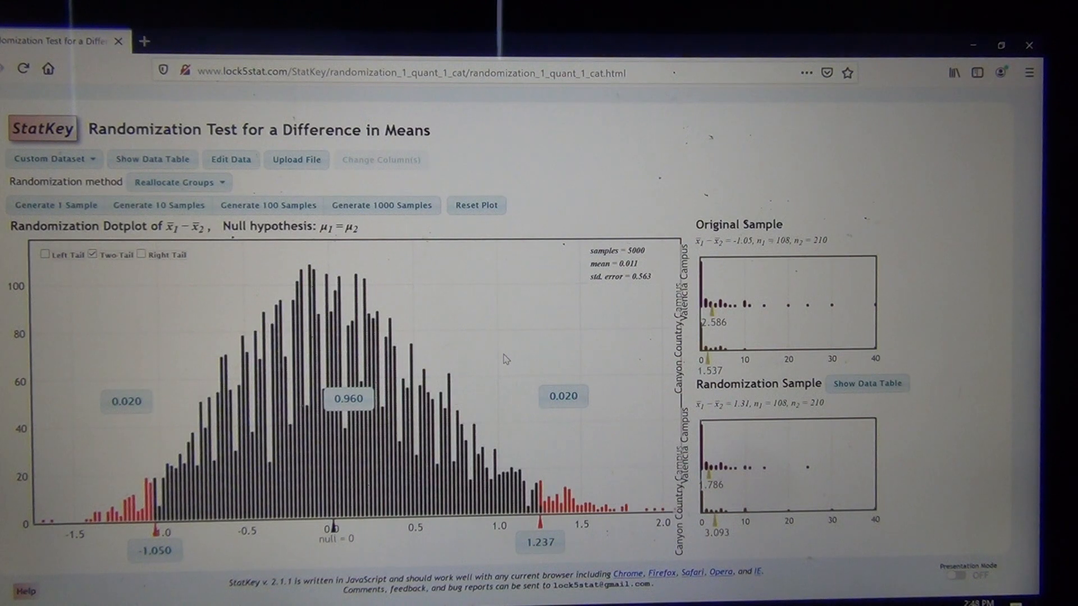
left_click(56, 205)
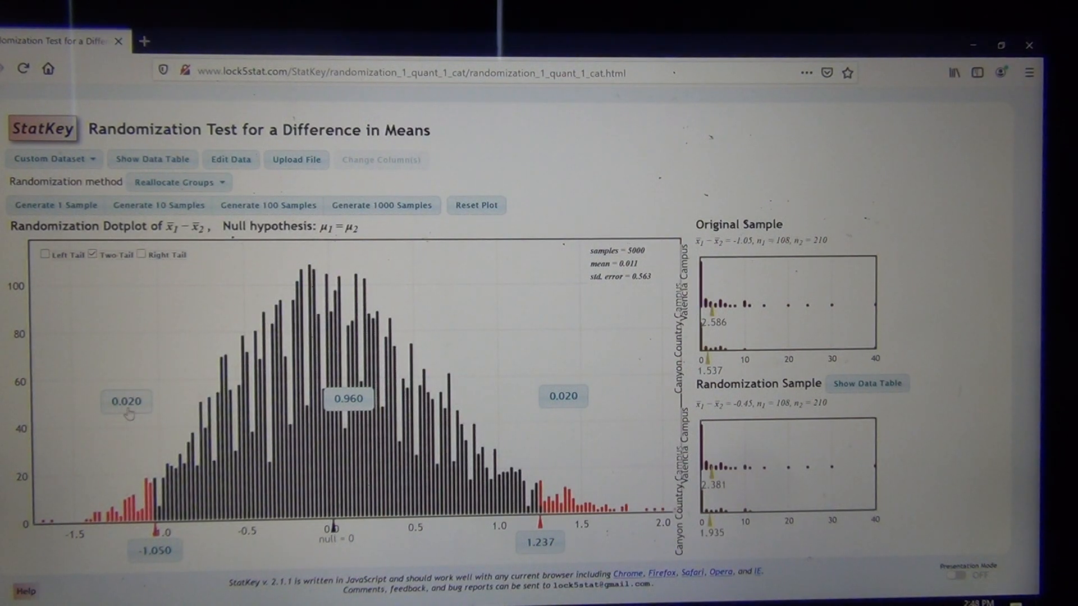
mouse_move(127, 412)
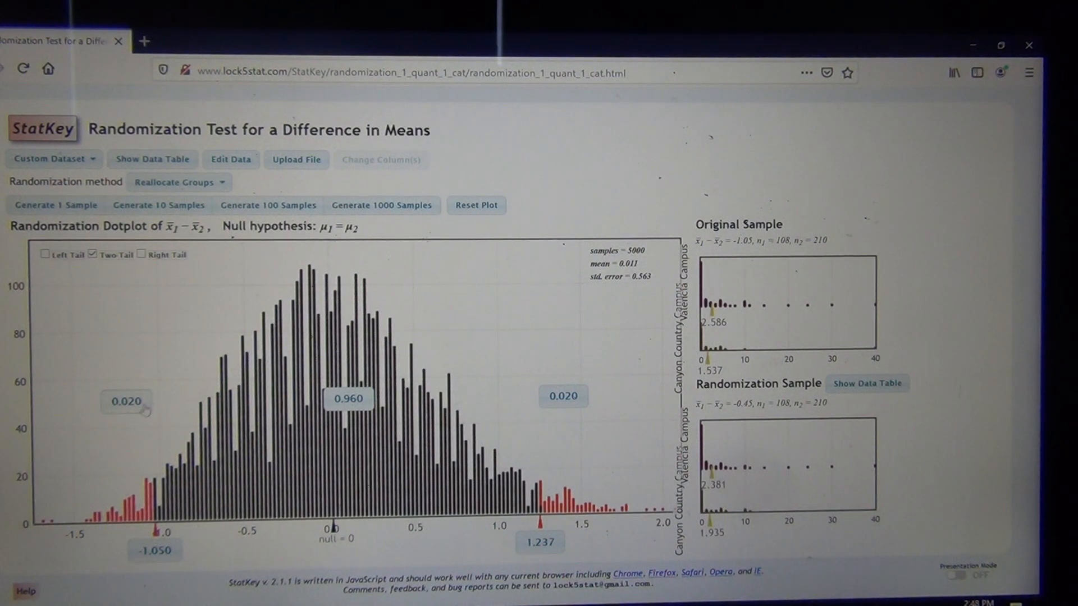
left_click(57, 205)
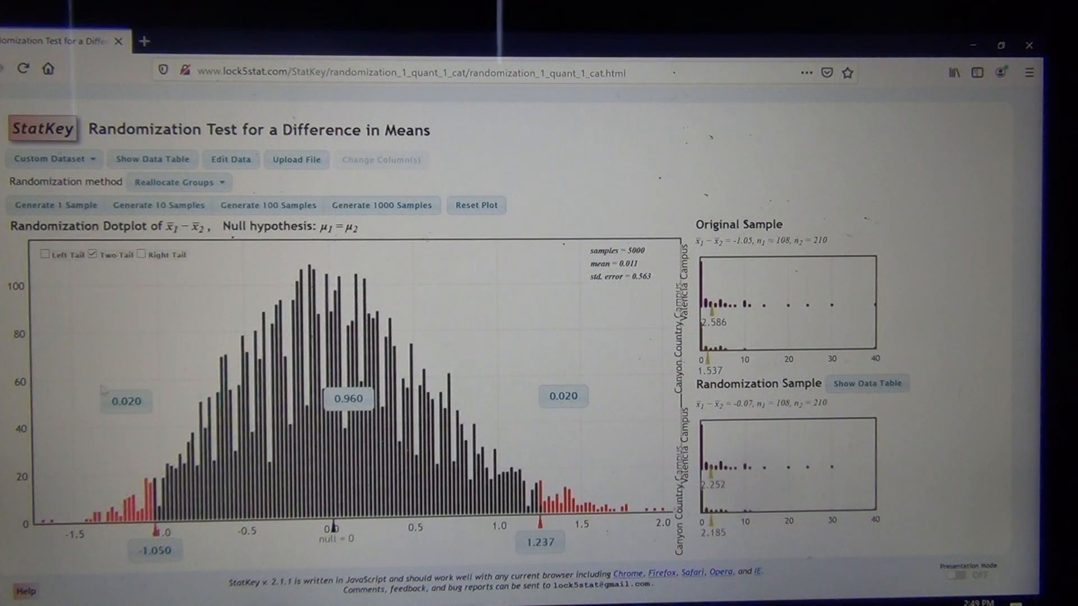
left_click(55, 205)
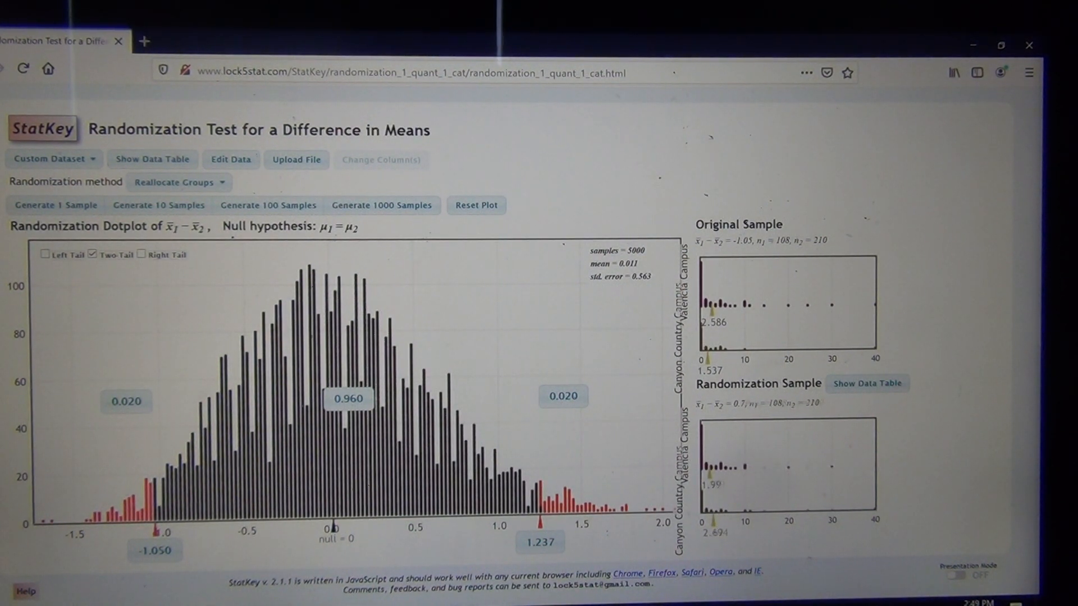
left_click(55, 205)
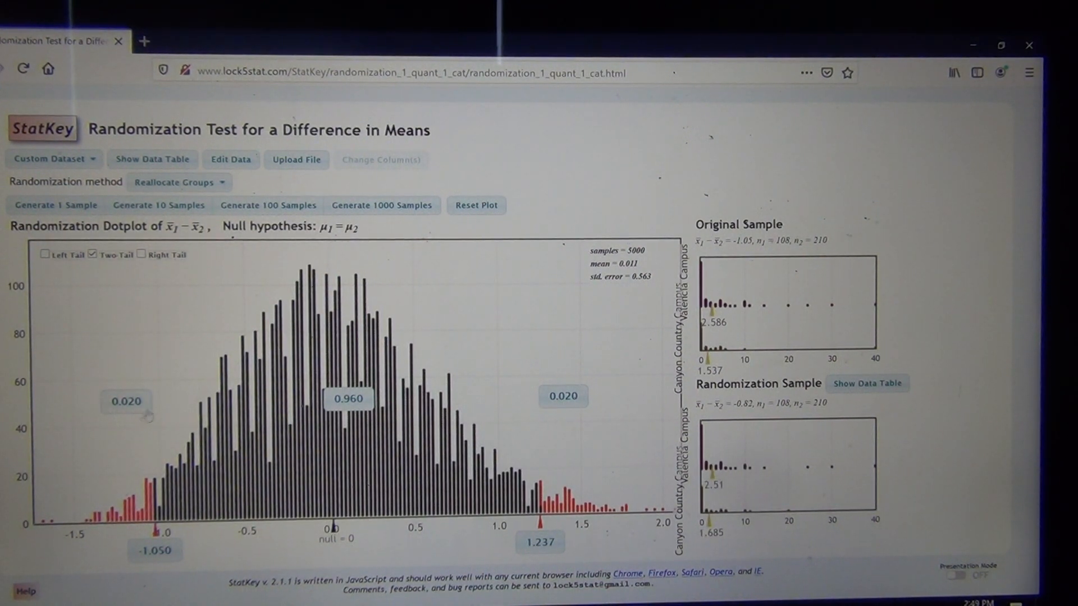
mouse_move(130, 413)
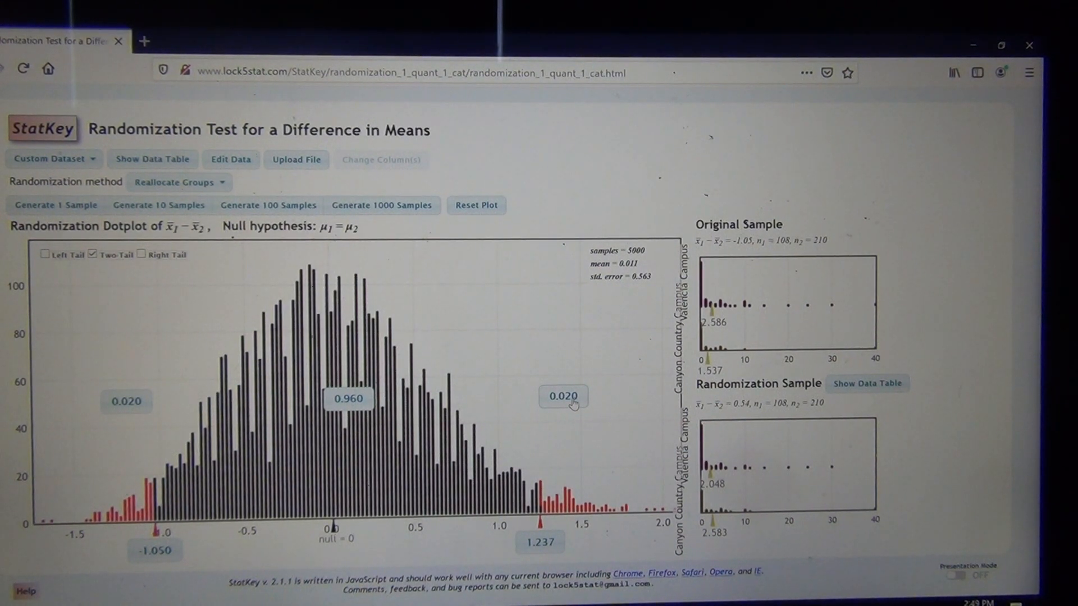
mouse_move(555, 422)
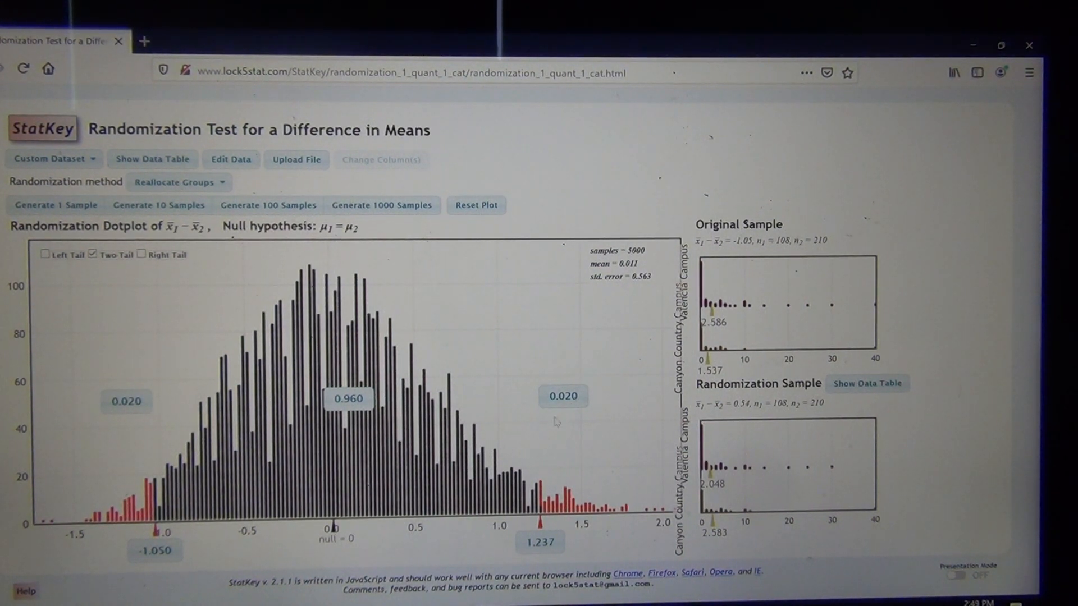
left_click(56, 204)
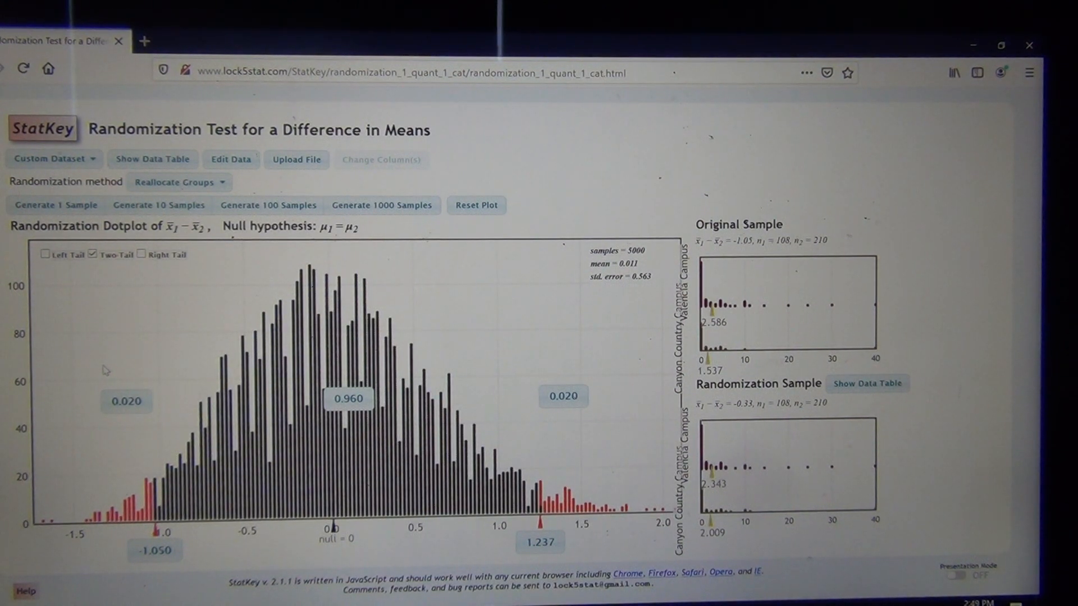
Show taskbar thumbnails of the two open Excel workbooks
left_click(55, 205)
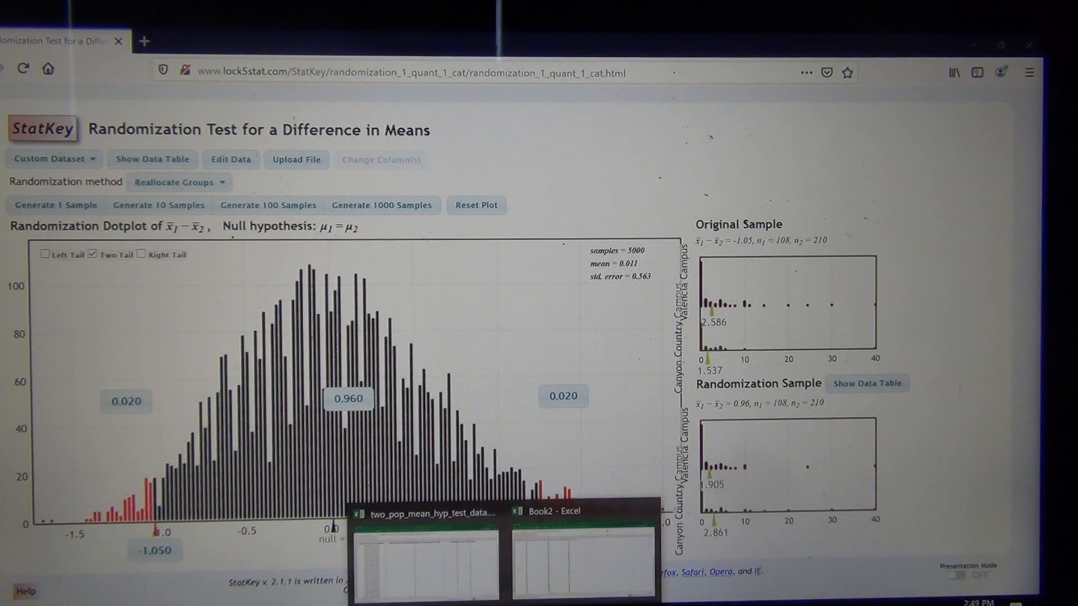
Bring forward Book2, holding diastolic, systolic and Difference (Diastolic - Systolic) columns
left_click(583, 550)
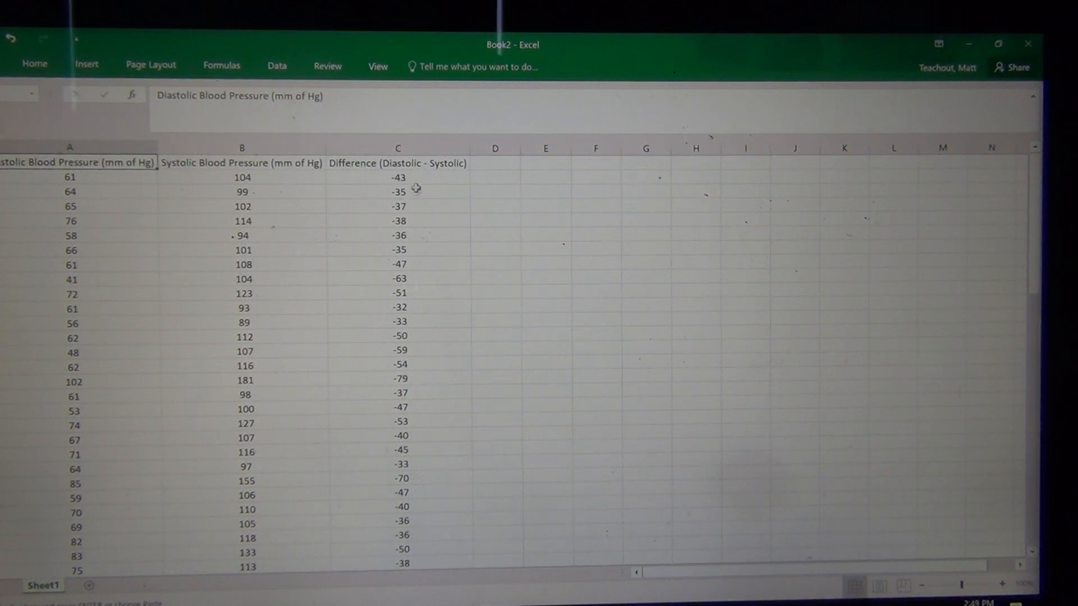
mouse_move(142, 182)
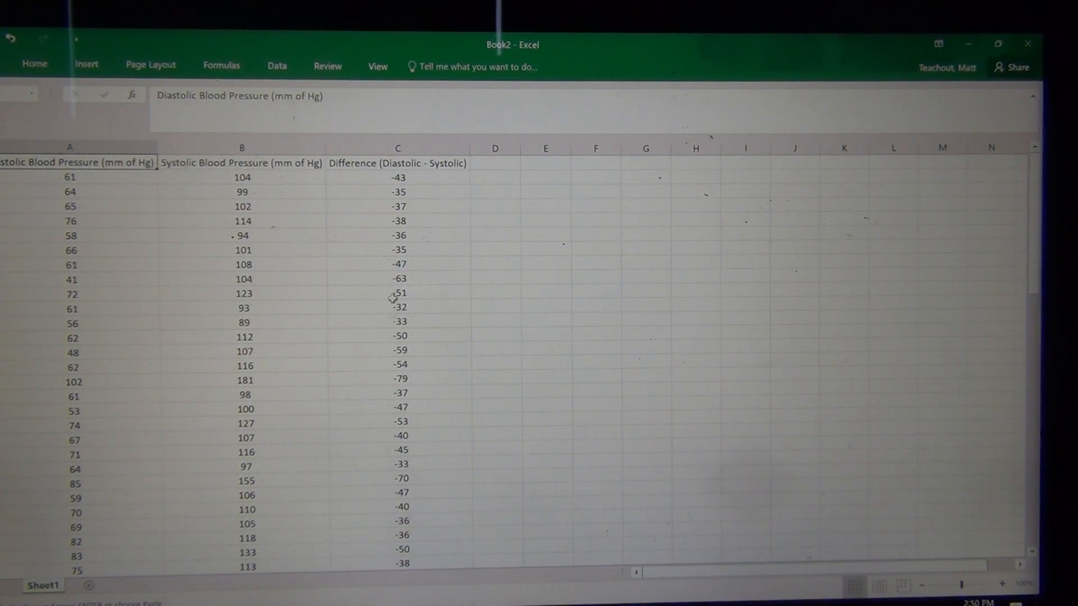
mouse_move(430, 189)
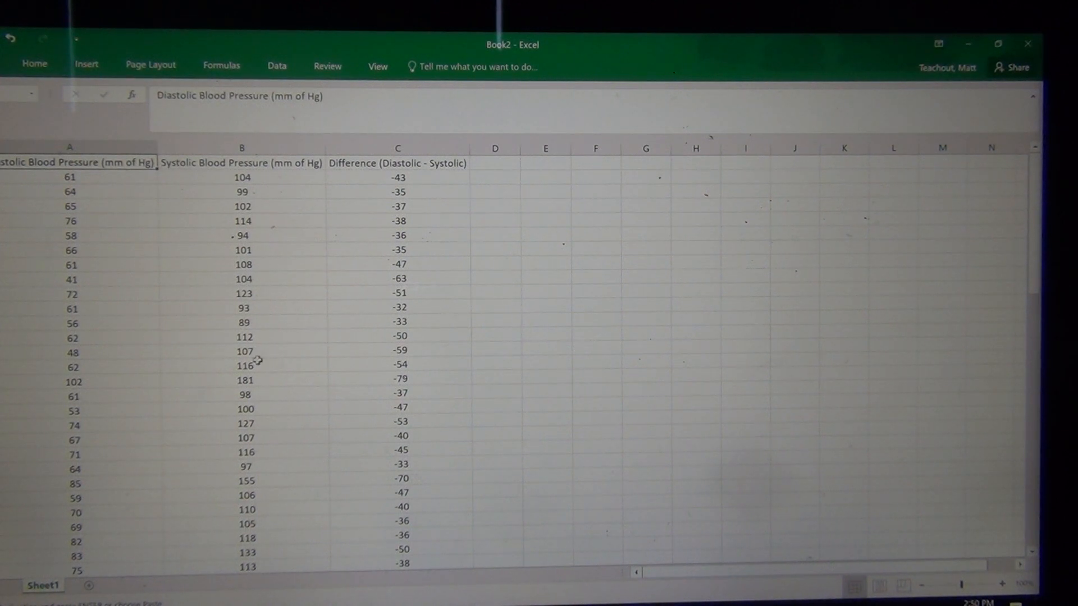
mouse_move(280, 294)
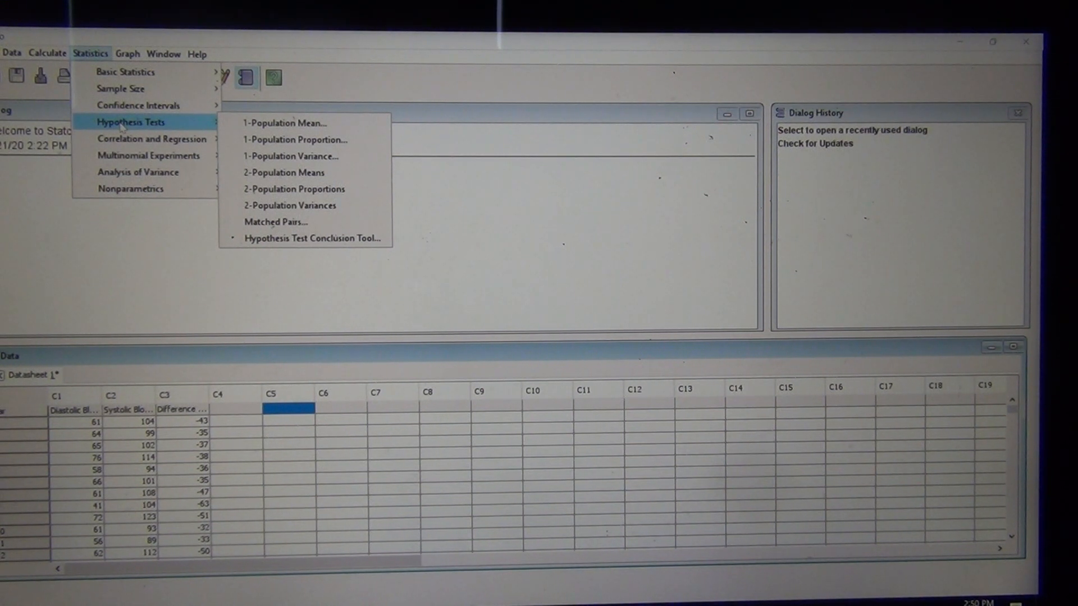
mouse_move(290, 156)
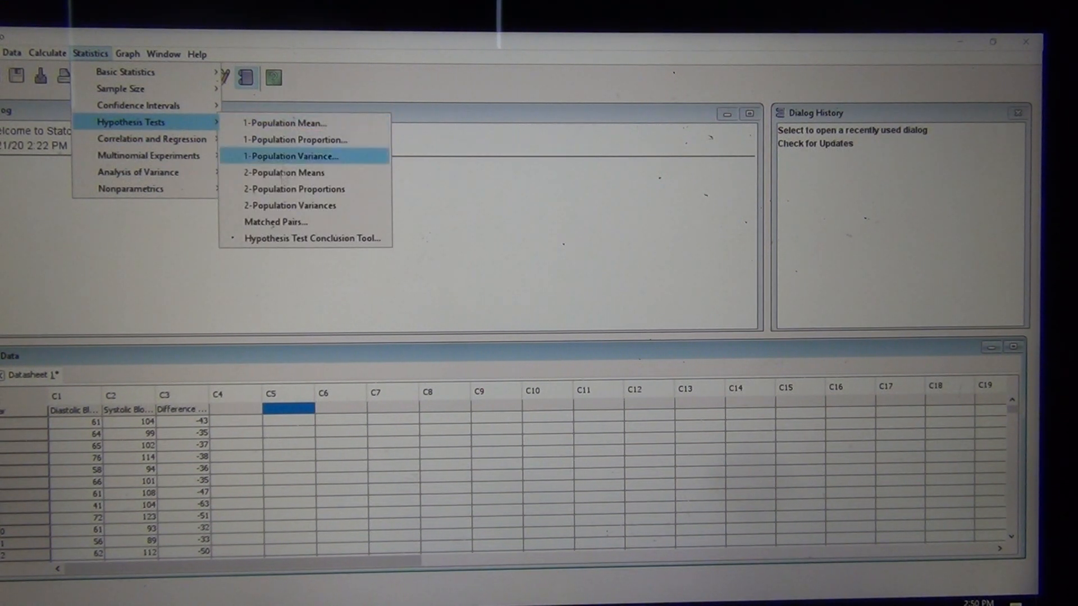
mouse_move(278, 221)
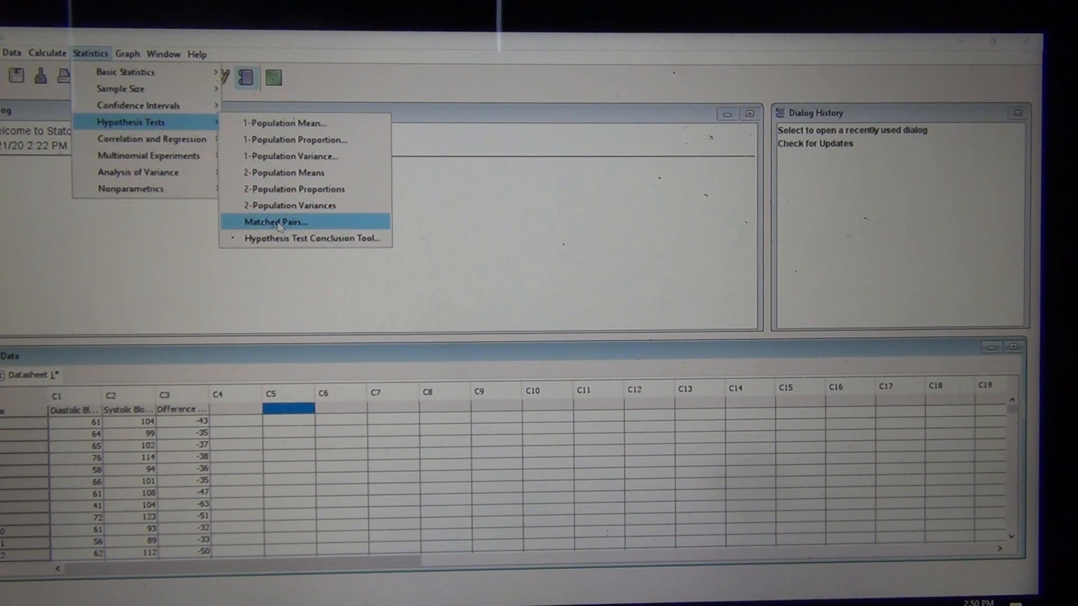
Set Matched Pairs to C1 diastolic versus C2 systolic, alternative less than, significance 0.01
left_click(276, 221)
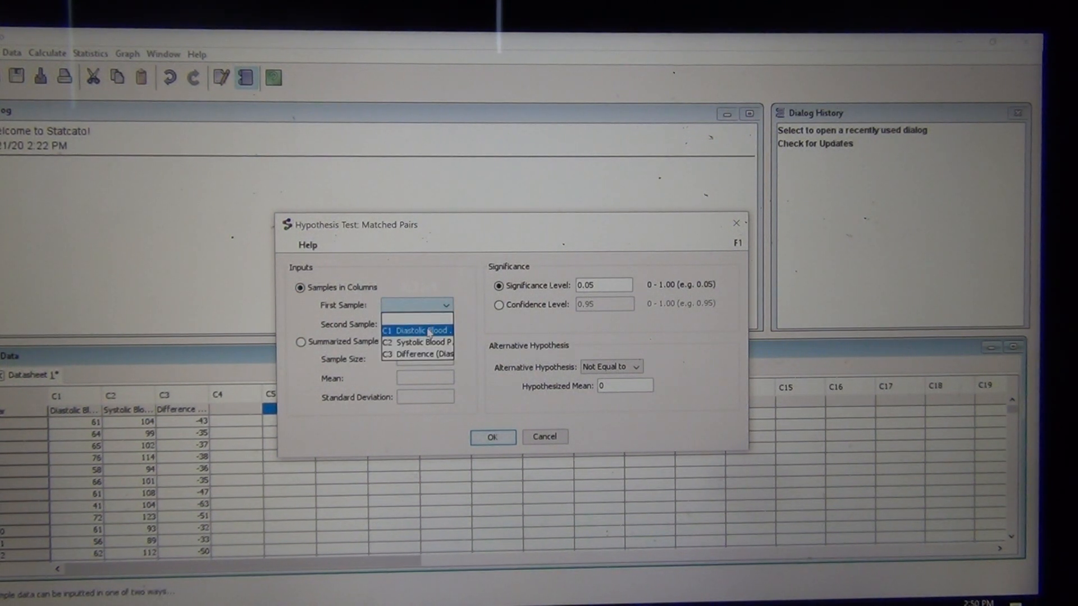
left_click(416, 330)
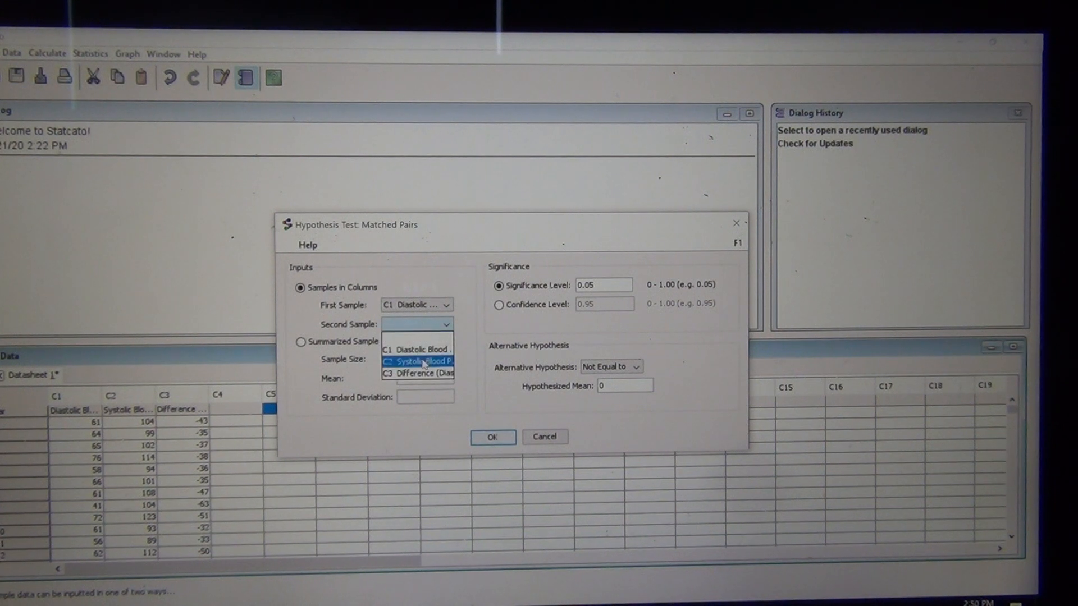
left_click(417, 361)
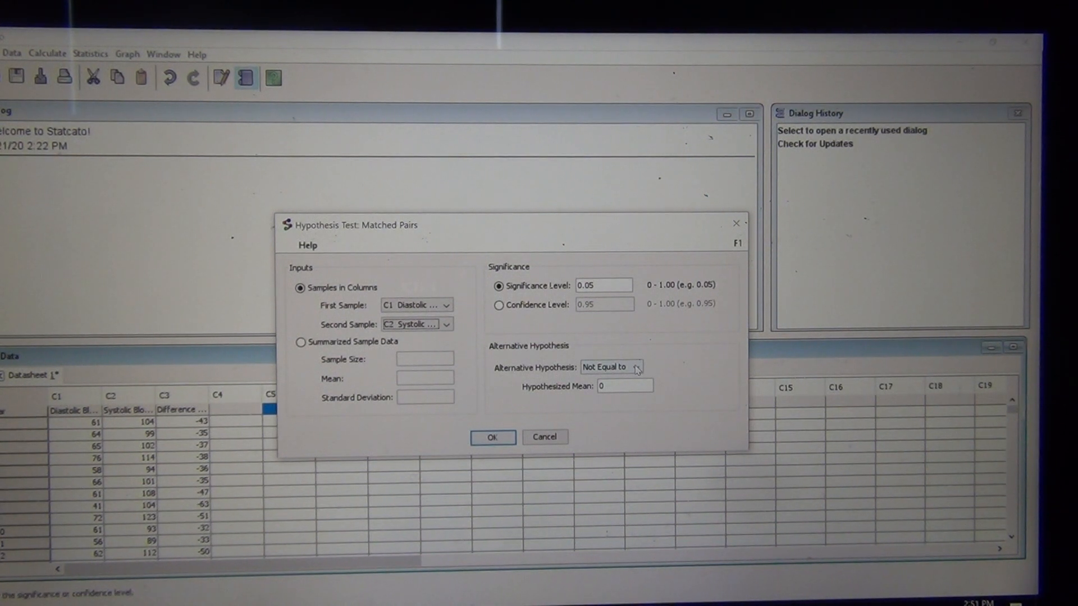
left_click(636, 367)
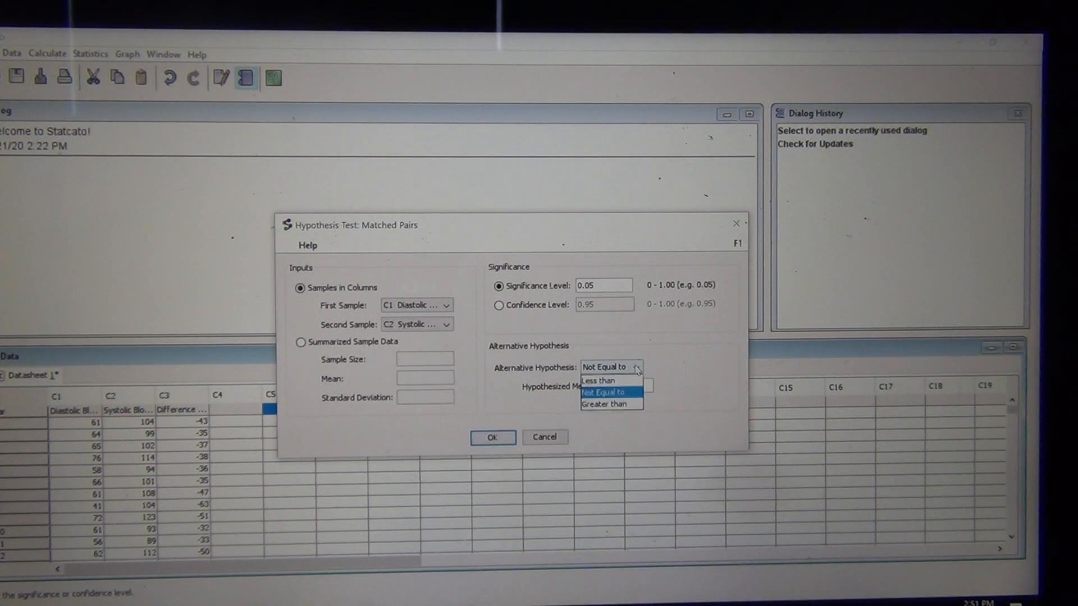
left_click(597, 380)
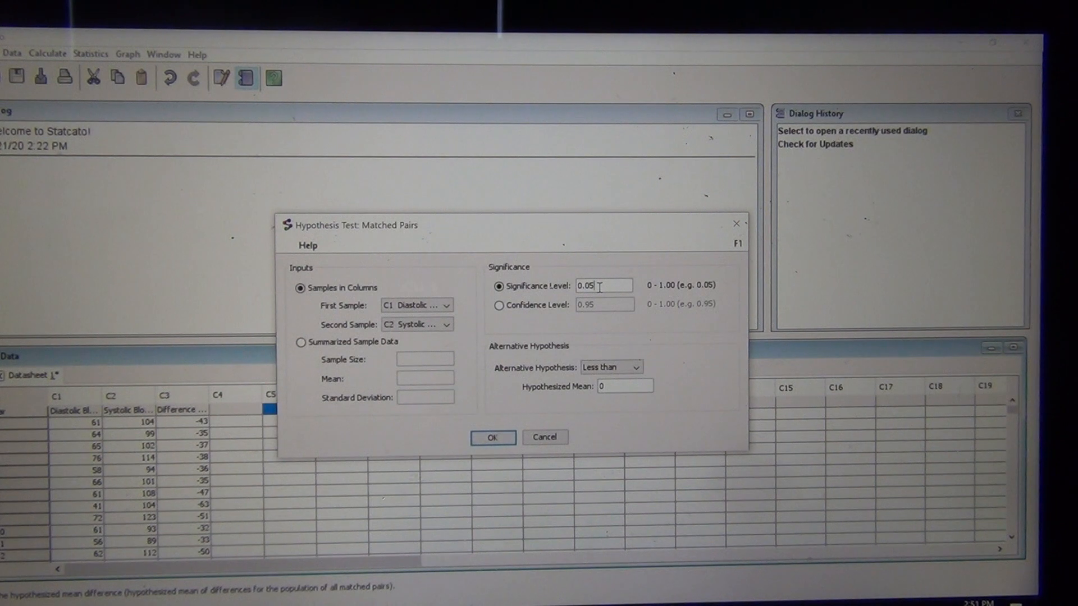
type("0.01")
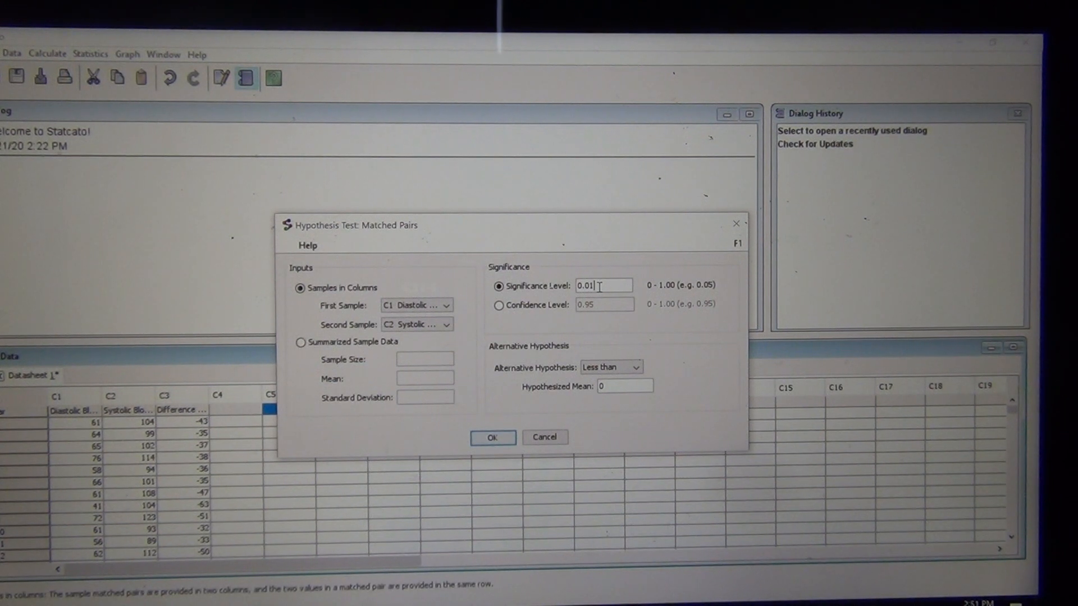
mouse_move(585, 395)
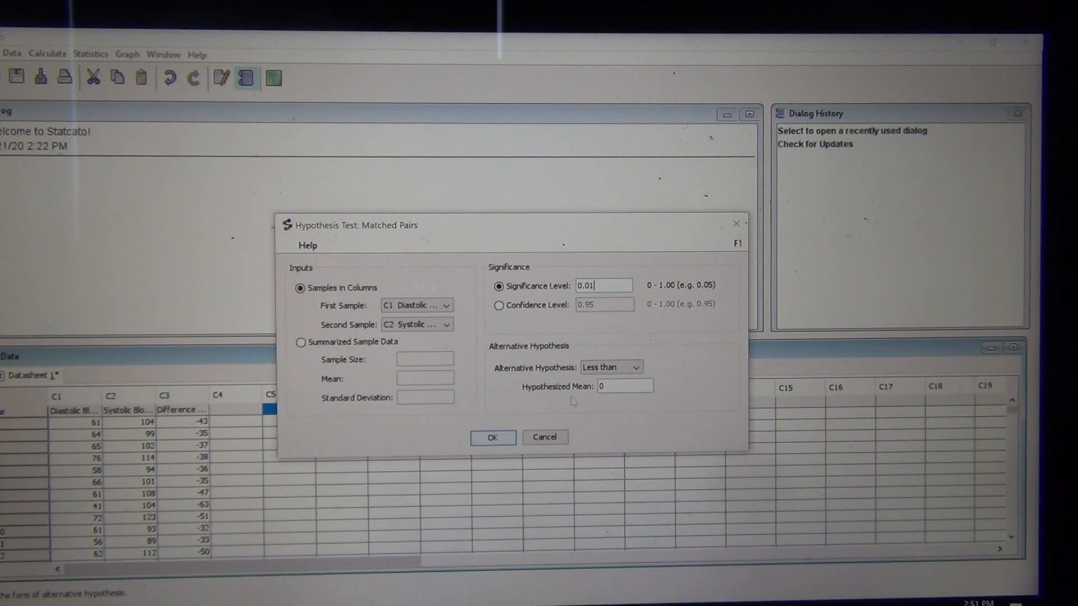
left_click(492, 437)
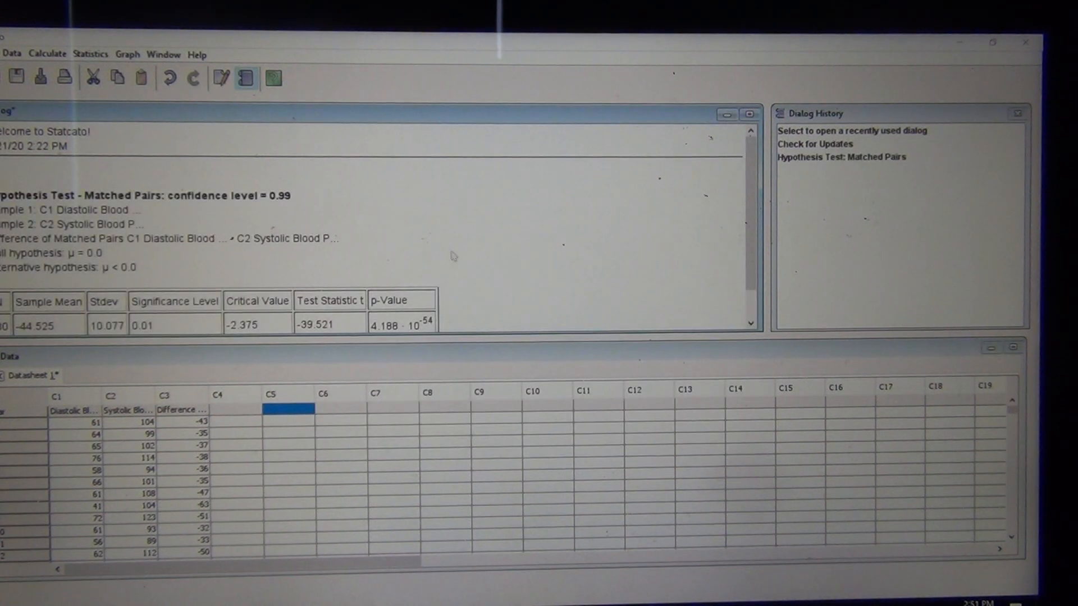
scroll("up", 3)
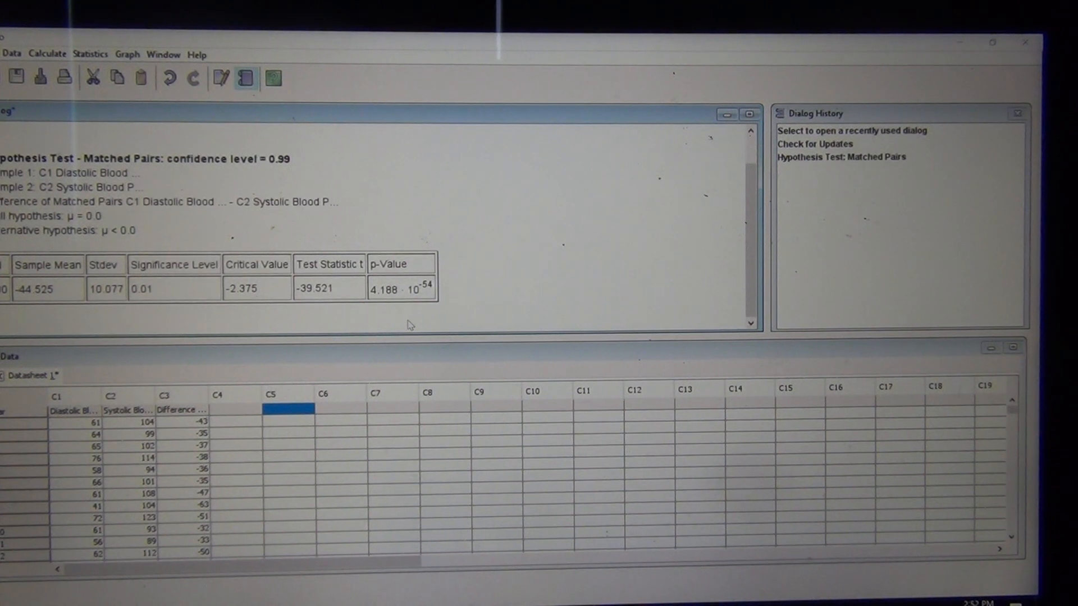
mouse_move(318, 296)
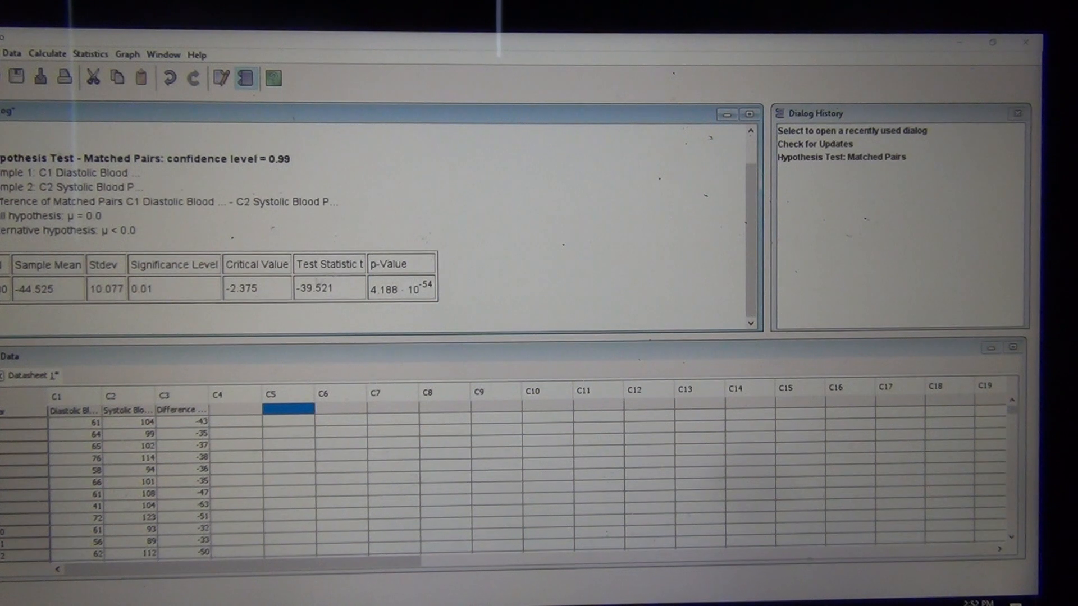
mouse_move(323, 308)
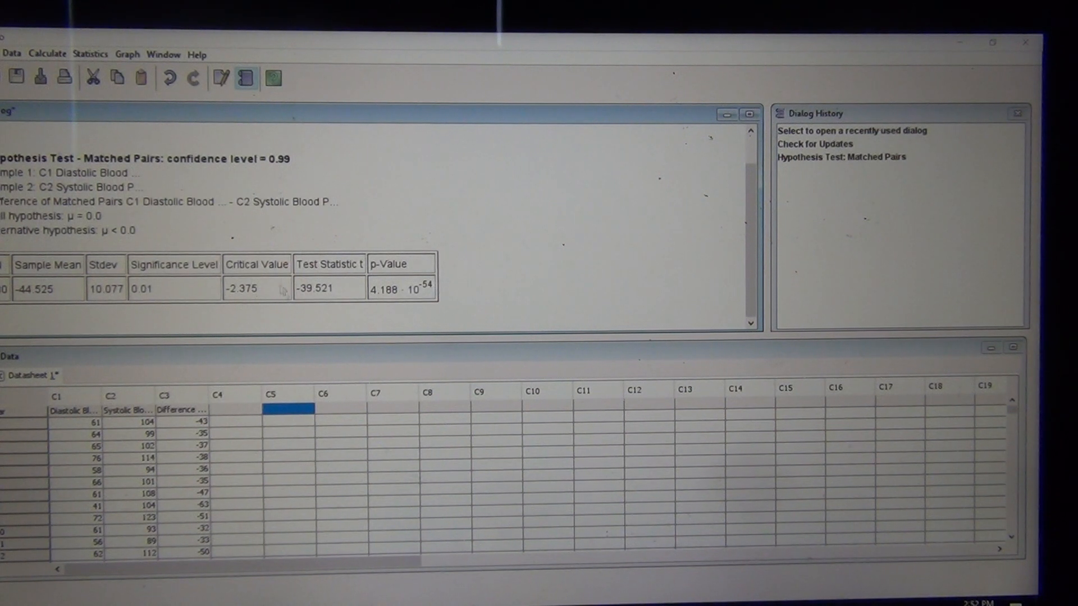
mouse_move(260, 315)
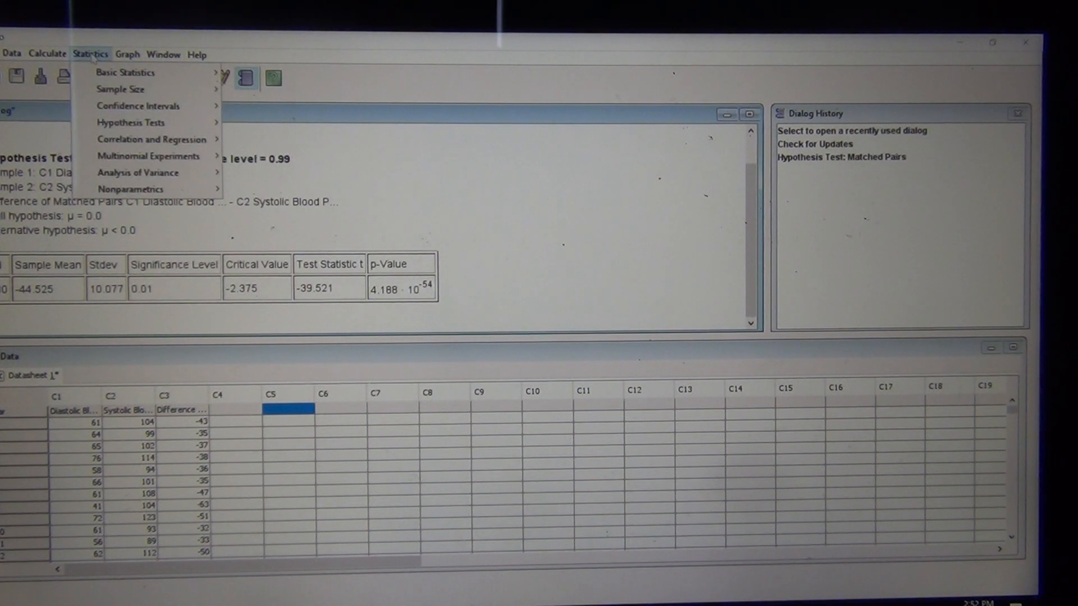
mouse_move(138, 106)
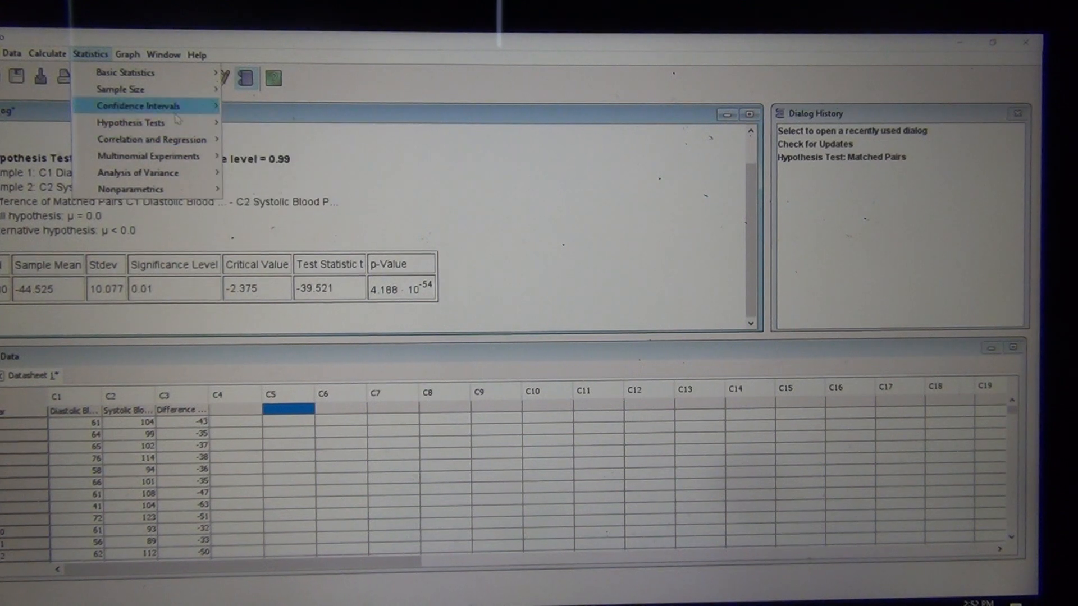
Run a 1-Population Mean test on diastolic pressure: significance 0.01, less than, mean 0
left_click(129, 122)
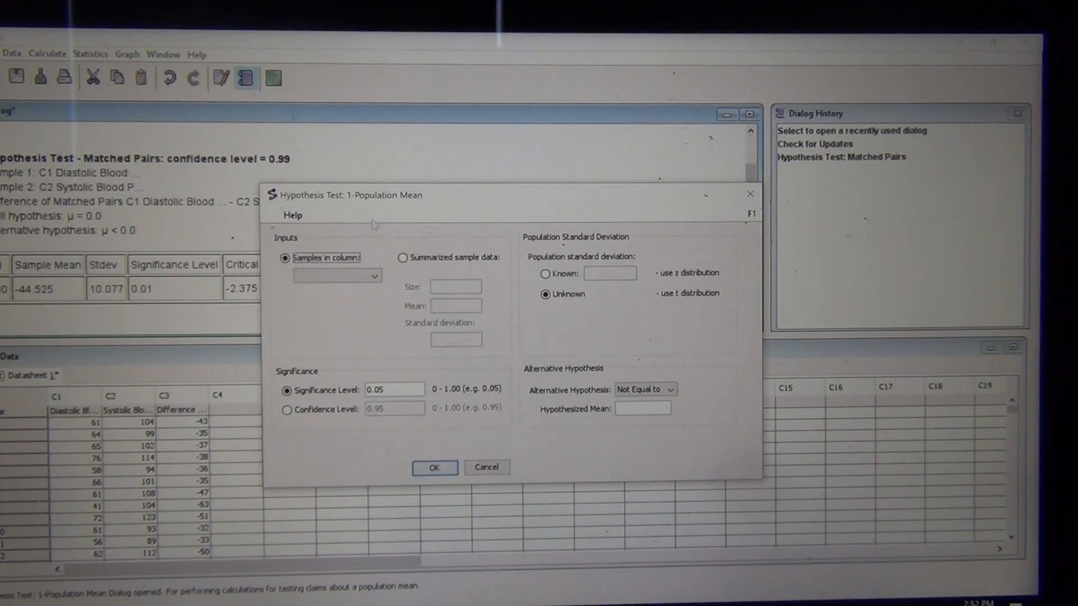
left_click(336, 275)
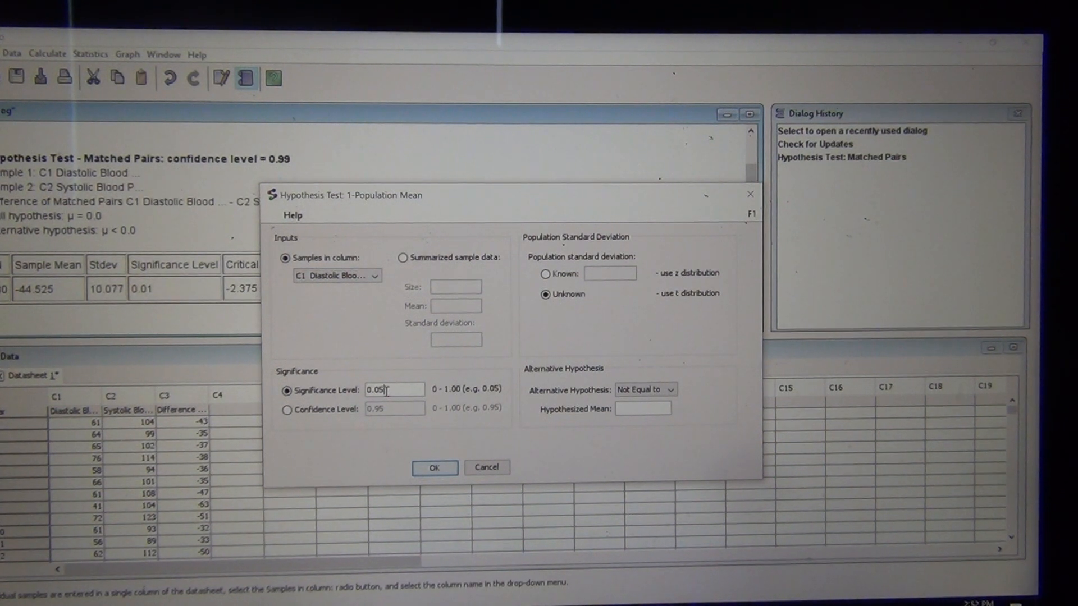
type("0.00")
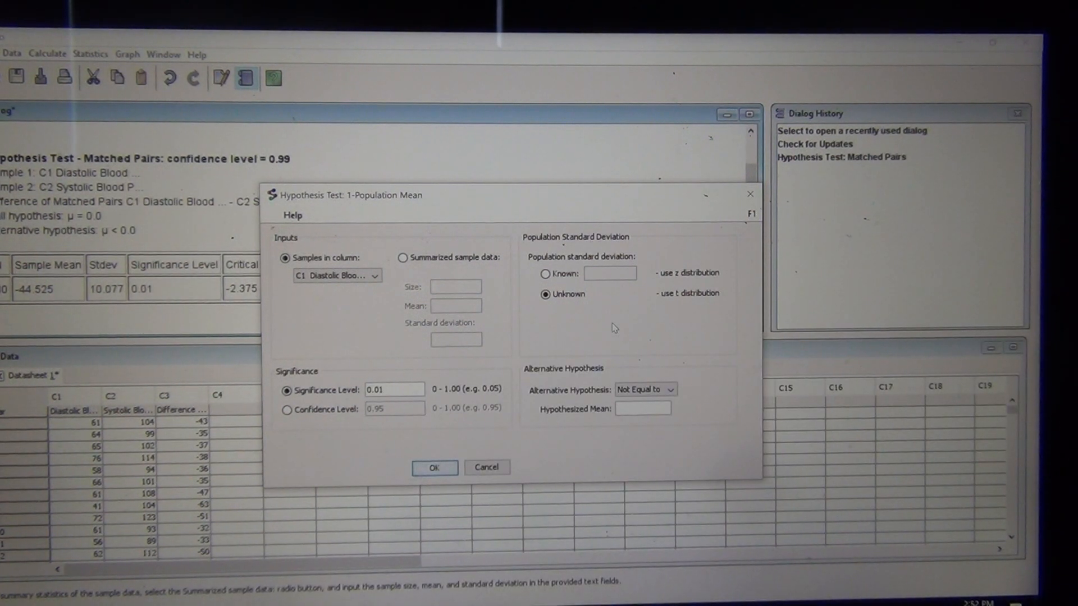
left_click(674, 389)
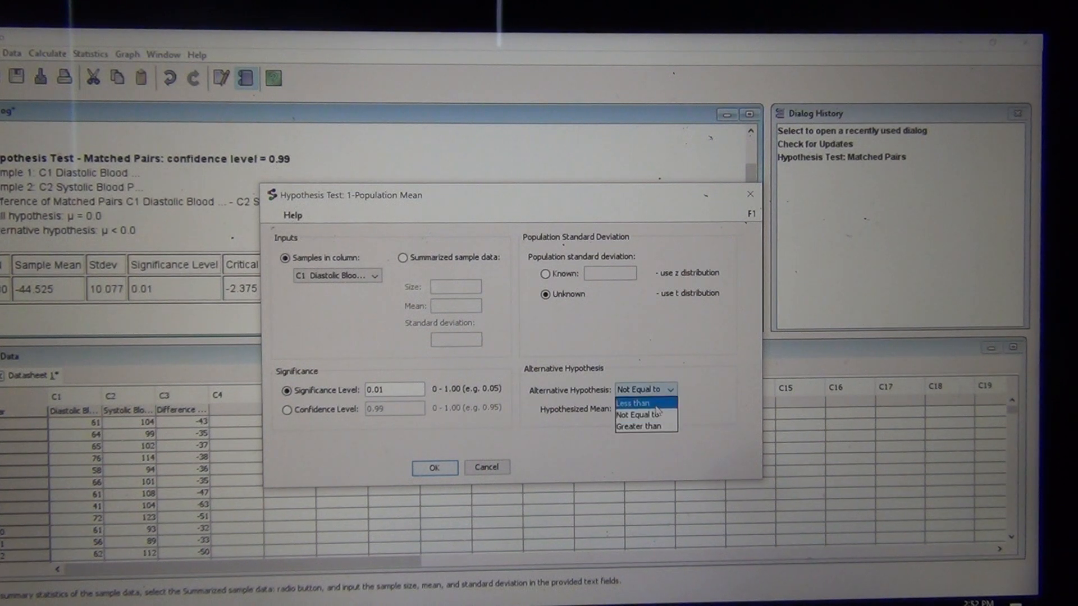
left_click(634, 404)
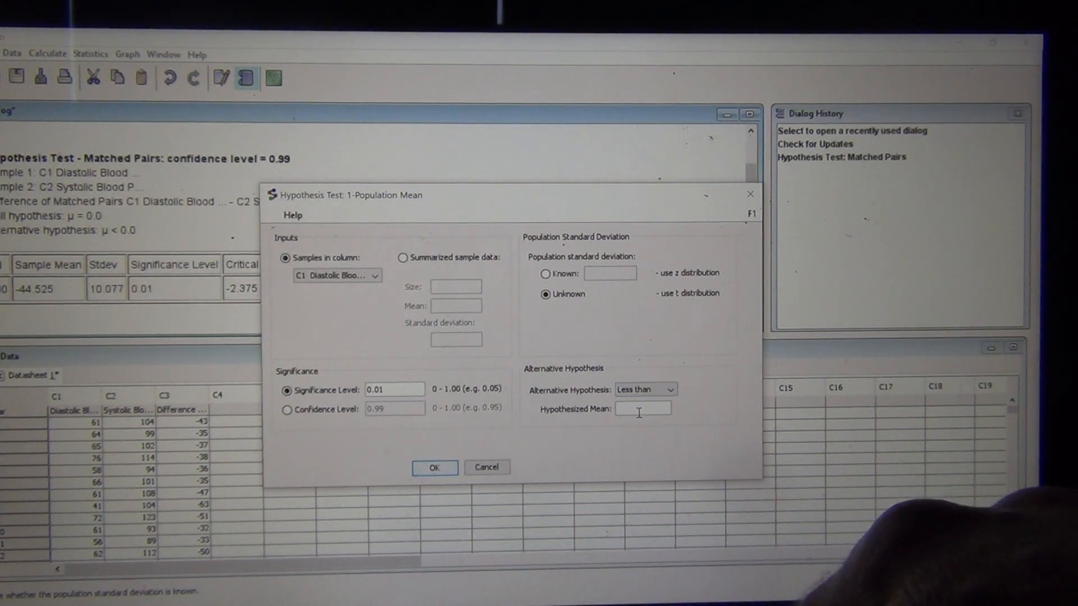
type("0")
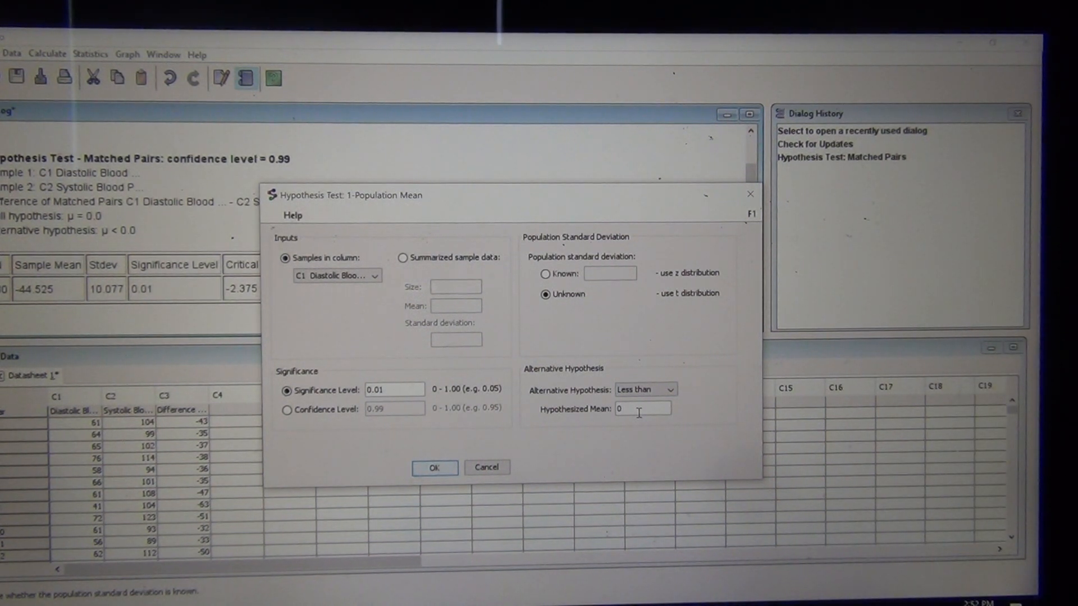
left_click(434, 468)
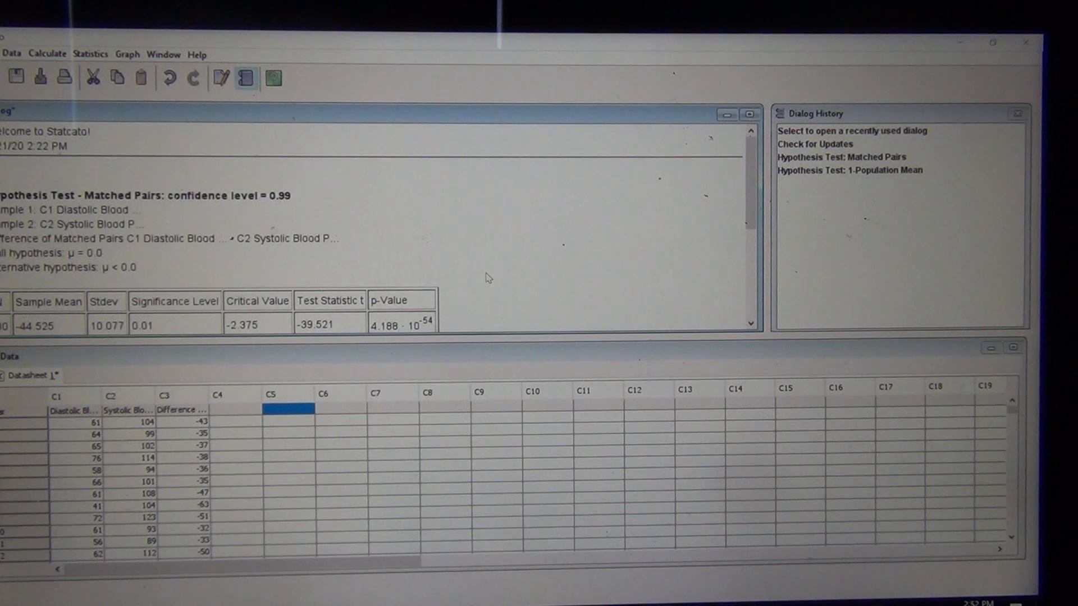
scroll("down", 3)
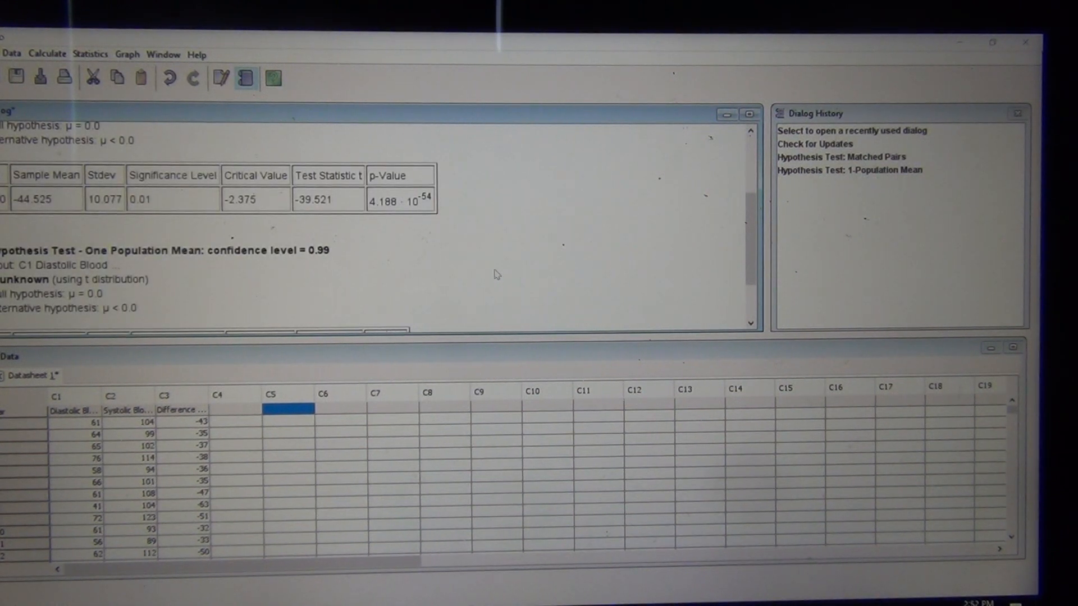
scroll("down", 3)
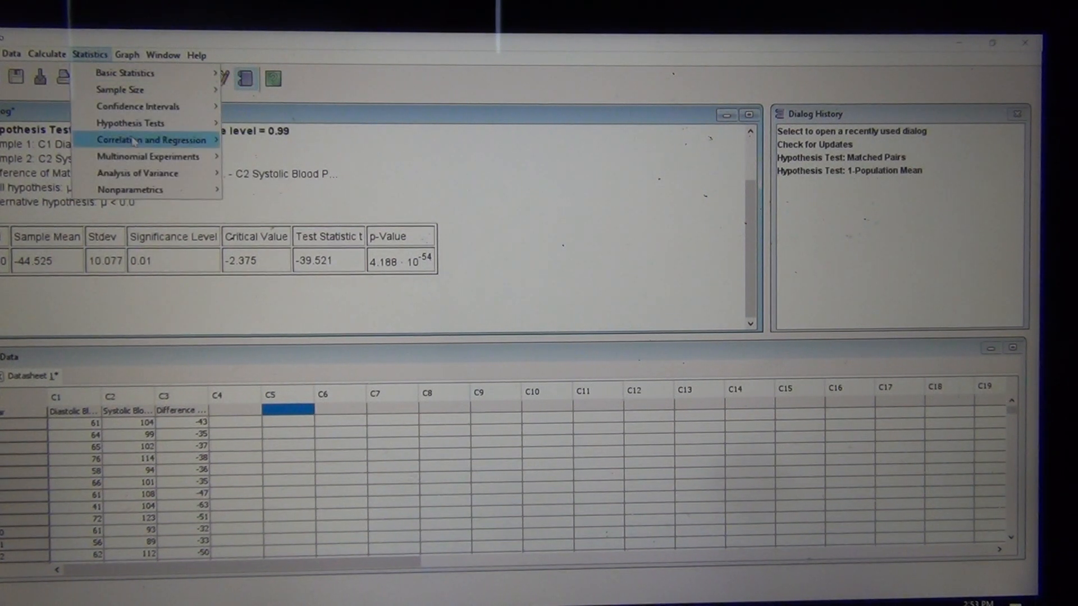
Rerun the 1-Population Mean test with C3 Difference as the sample column
left_click(130, 122)
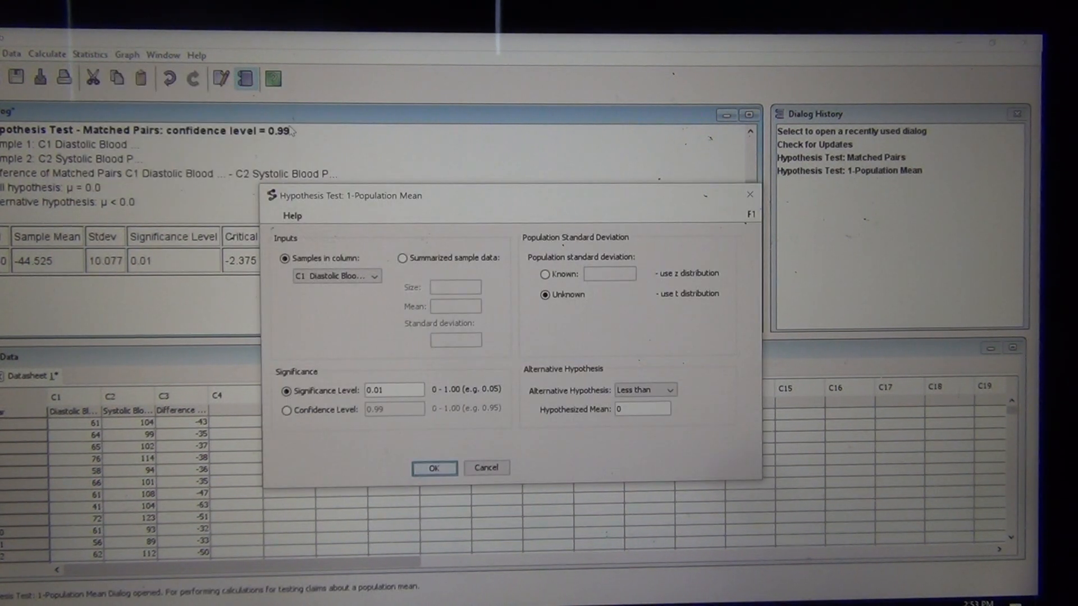
left_click(375, 275)
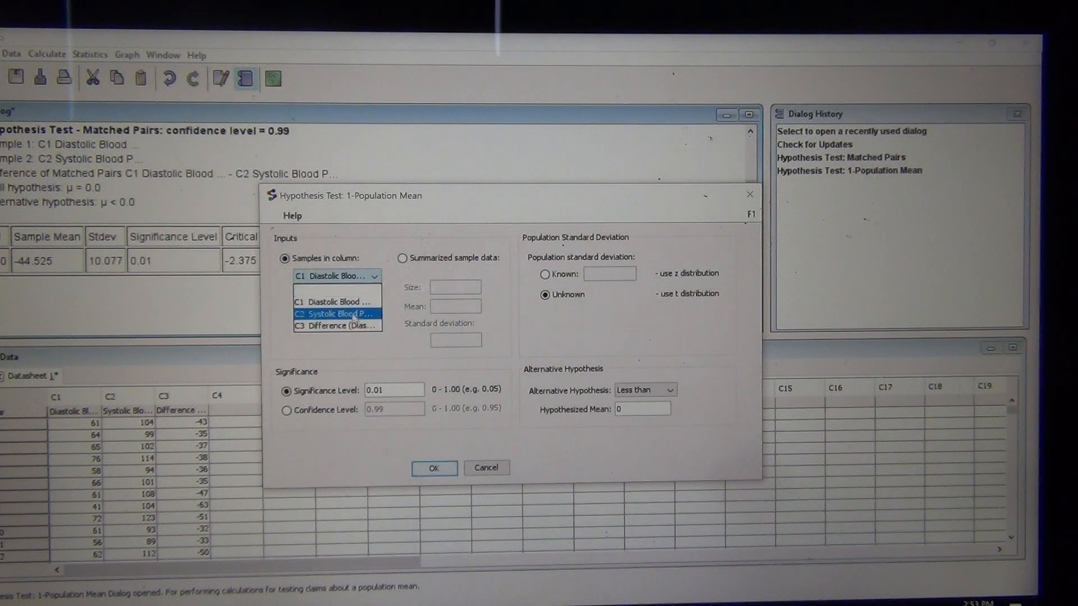
left_click(337, 325)
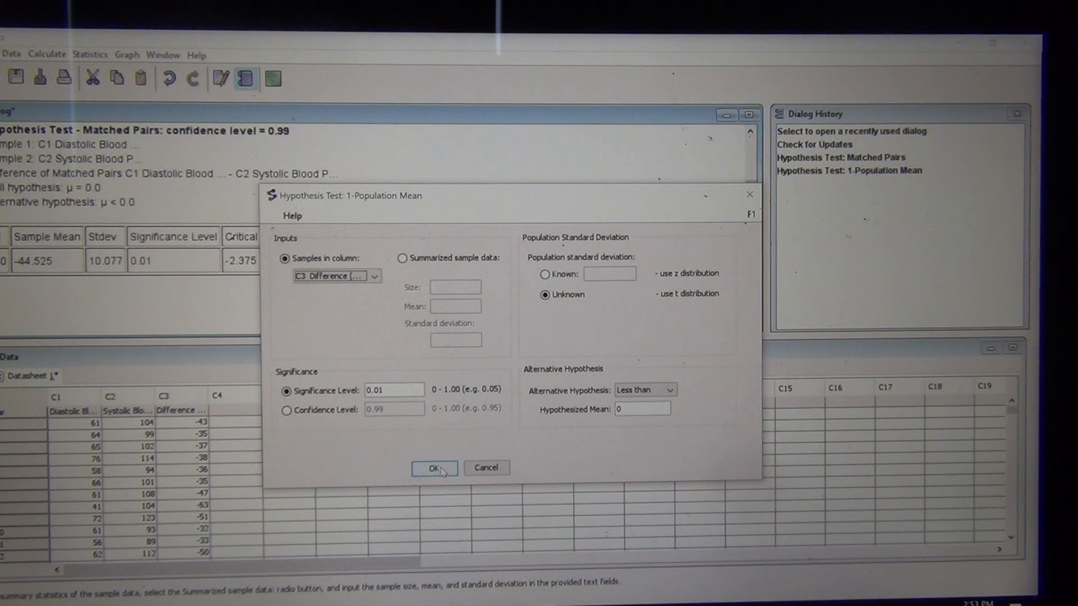
left_click(432, 467)
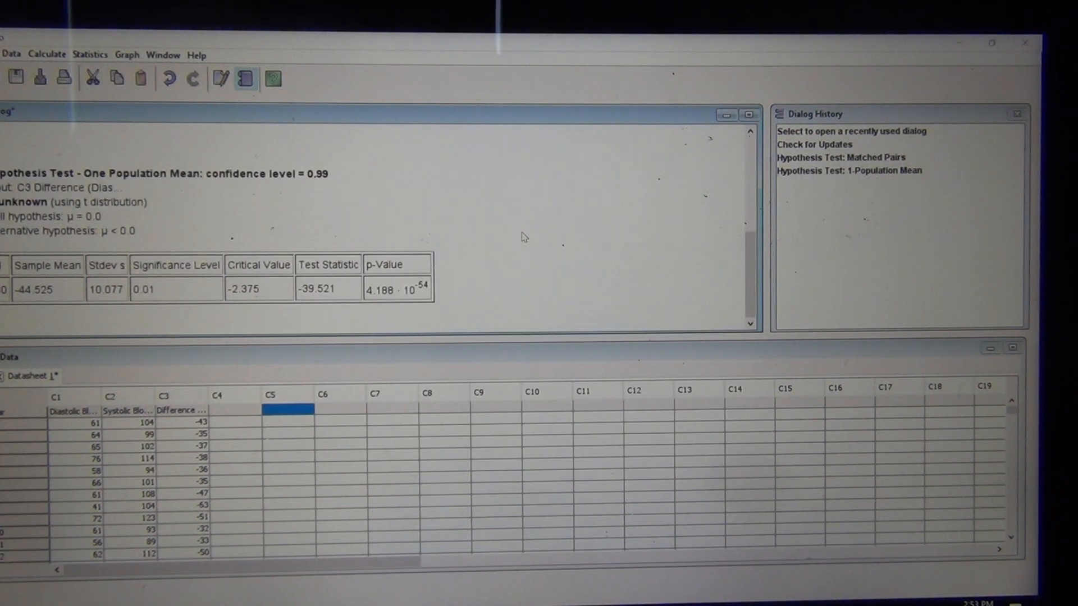
mouse_move(433, 236)
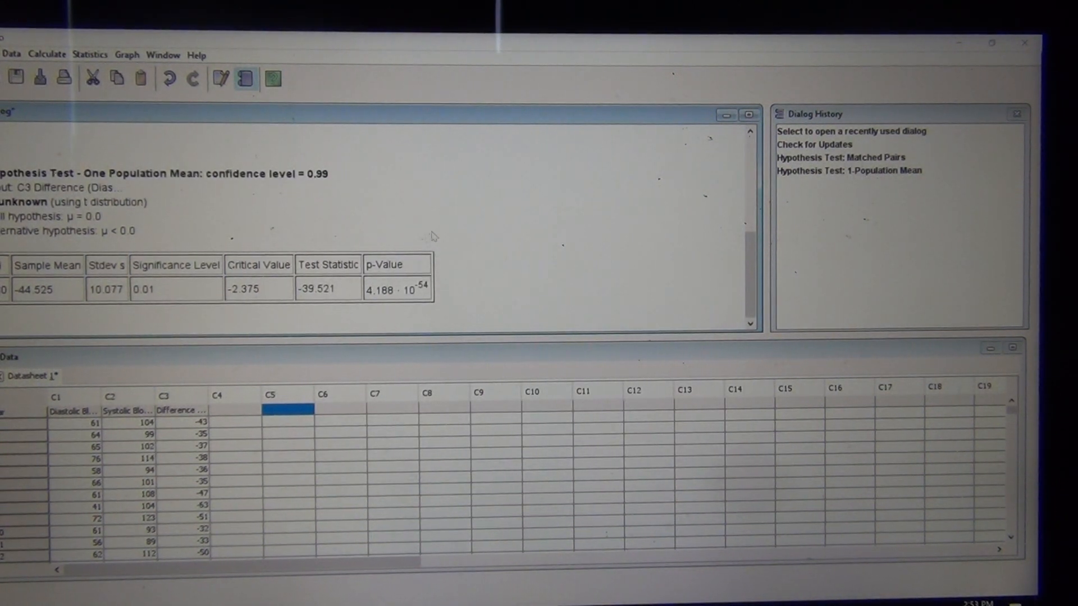
mouse_move(521, 277)
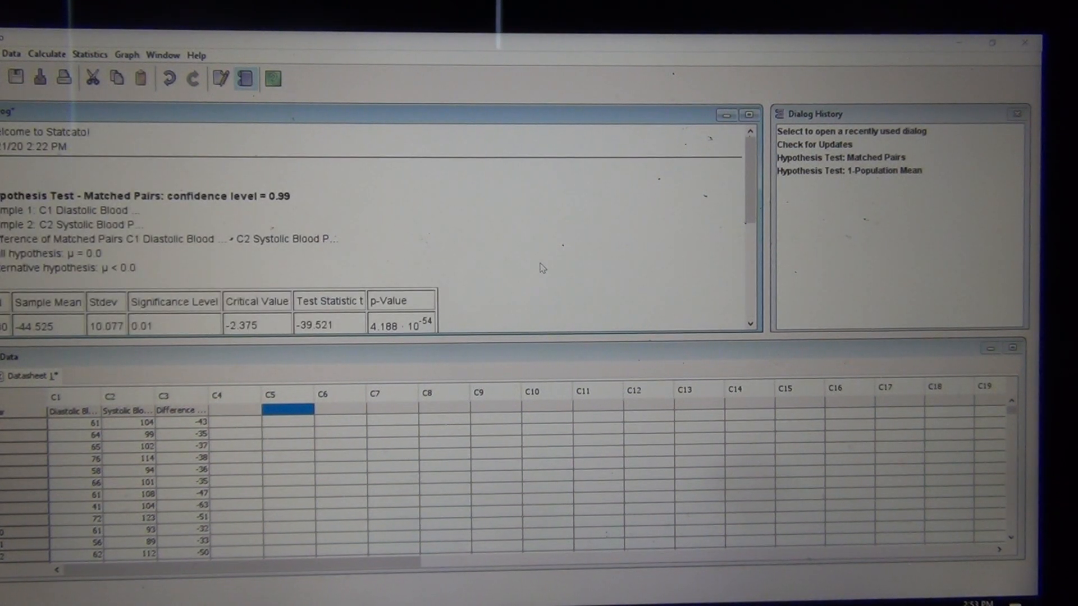
mouse_move(550, 285)
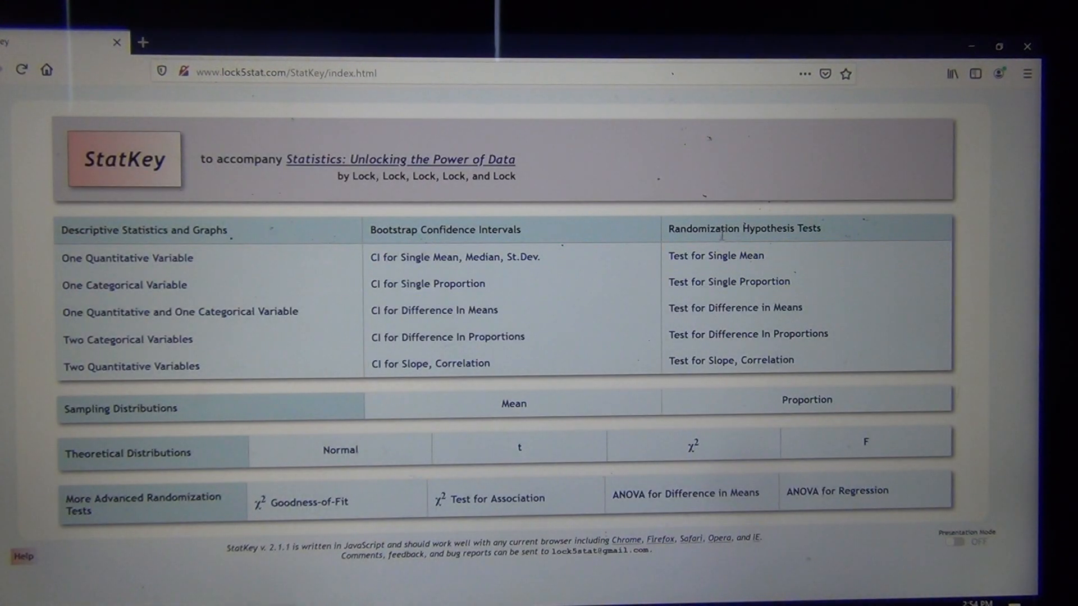
mouse_move(716, 256)
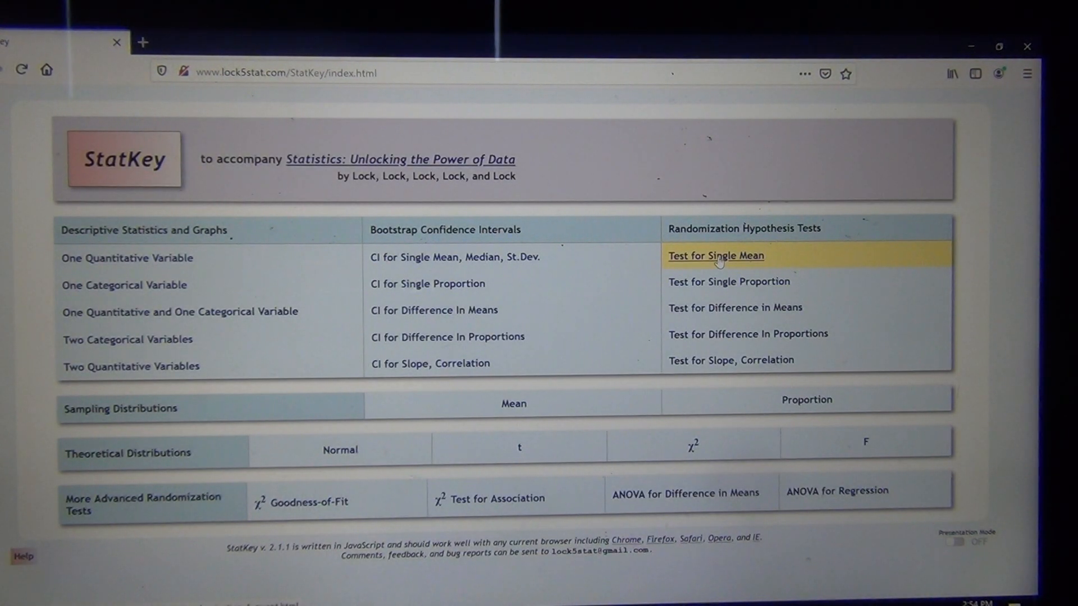
Open StatKey's Test for Single Mean randomization page
left_click(715, 256)
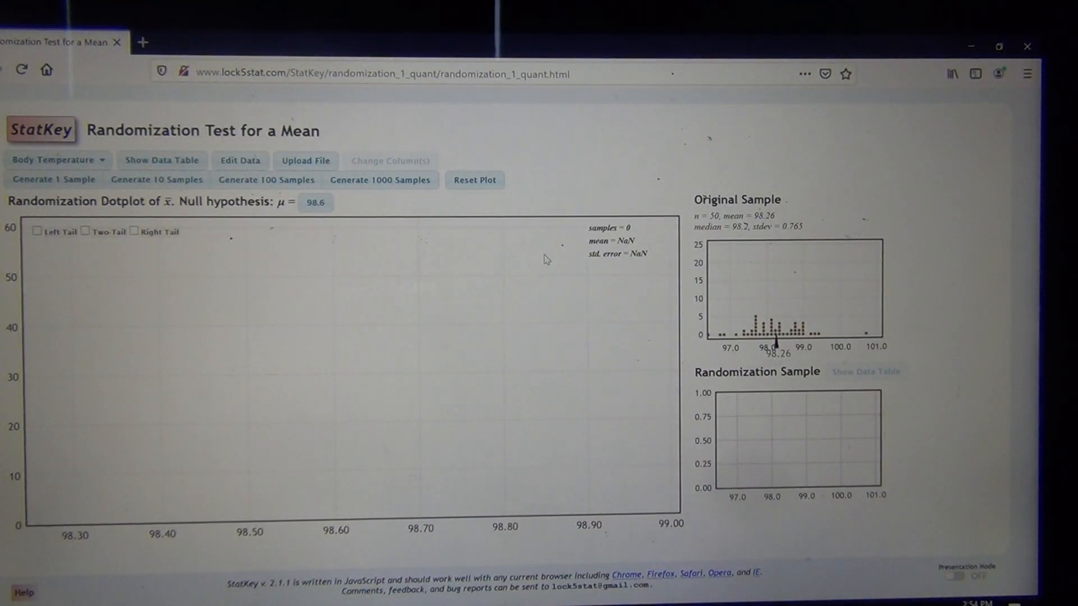
mouse_move(349, 226)
type("0")
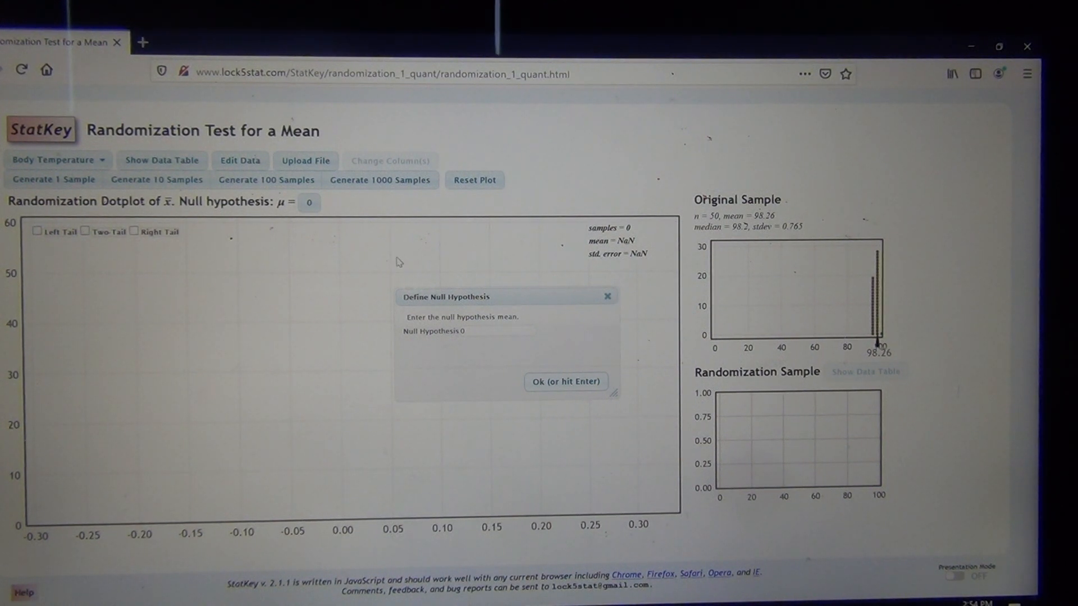
mouse_move(288, 255)
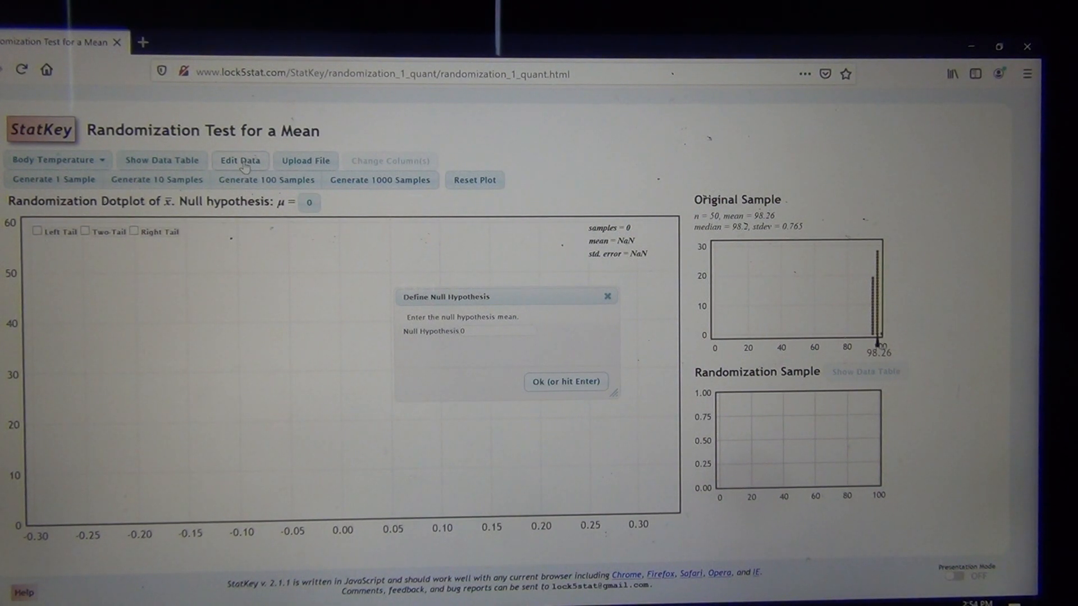
left_click(240, 160)
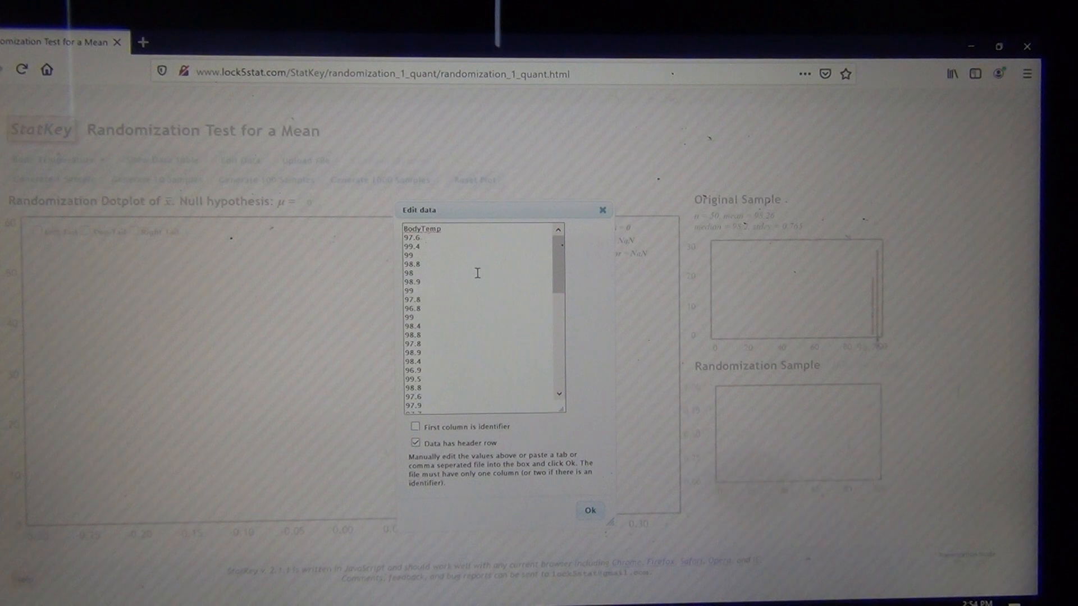
key("ctrl+a")
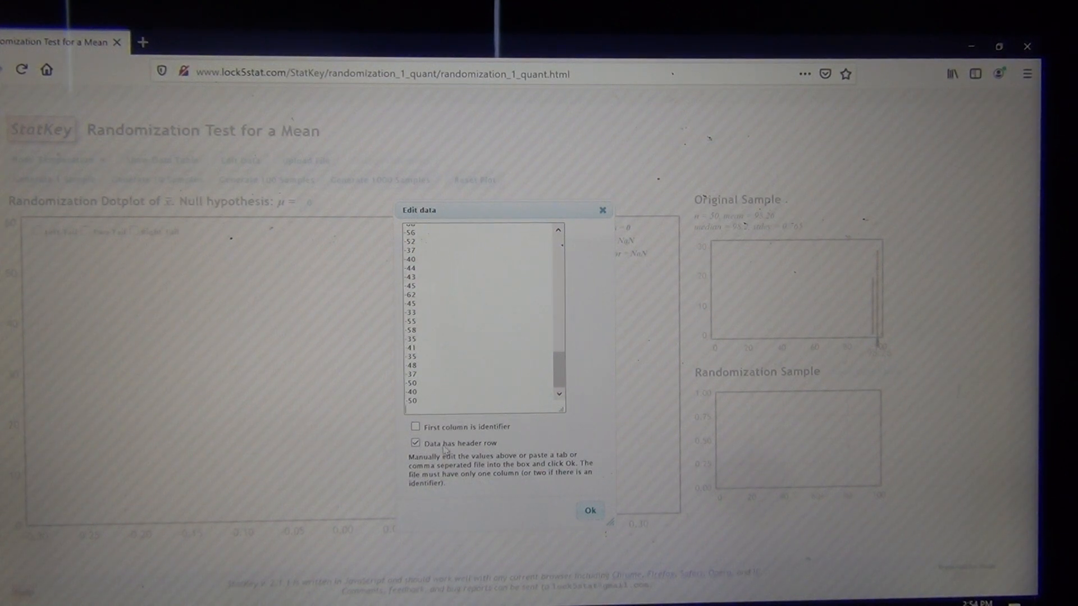
left_click(589, 511)
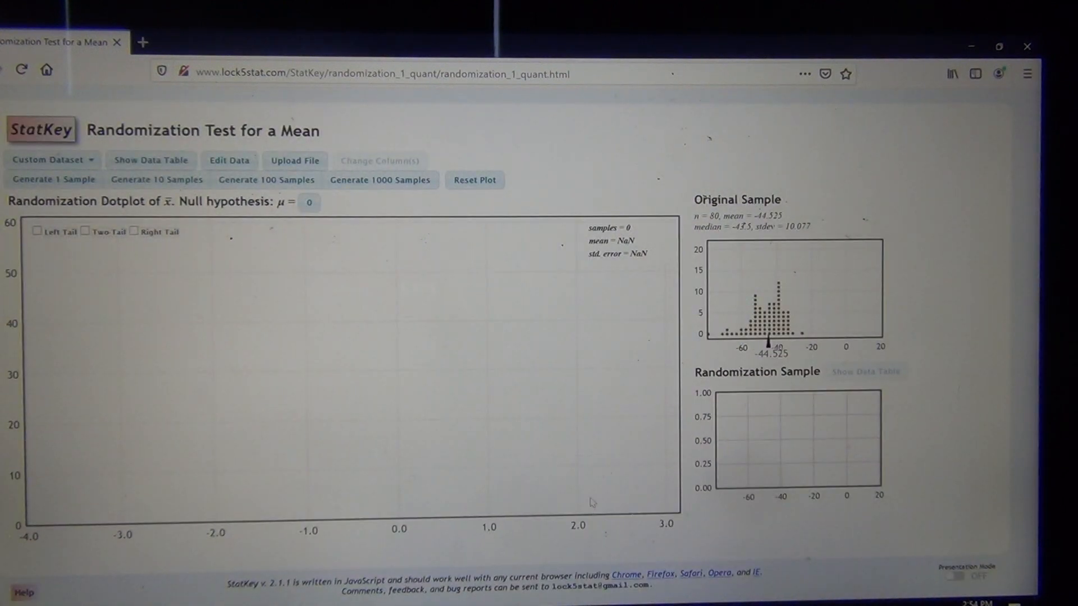
mouse_move(481, 275)
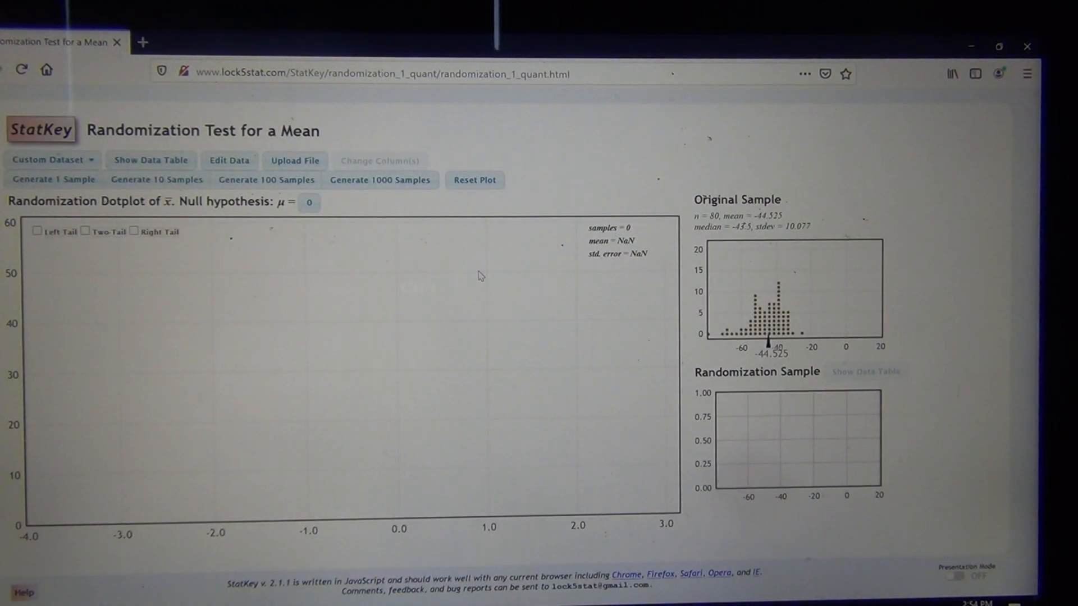
mouse_move(482, 264)
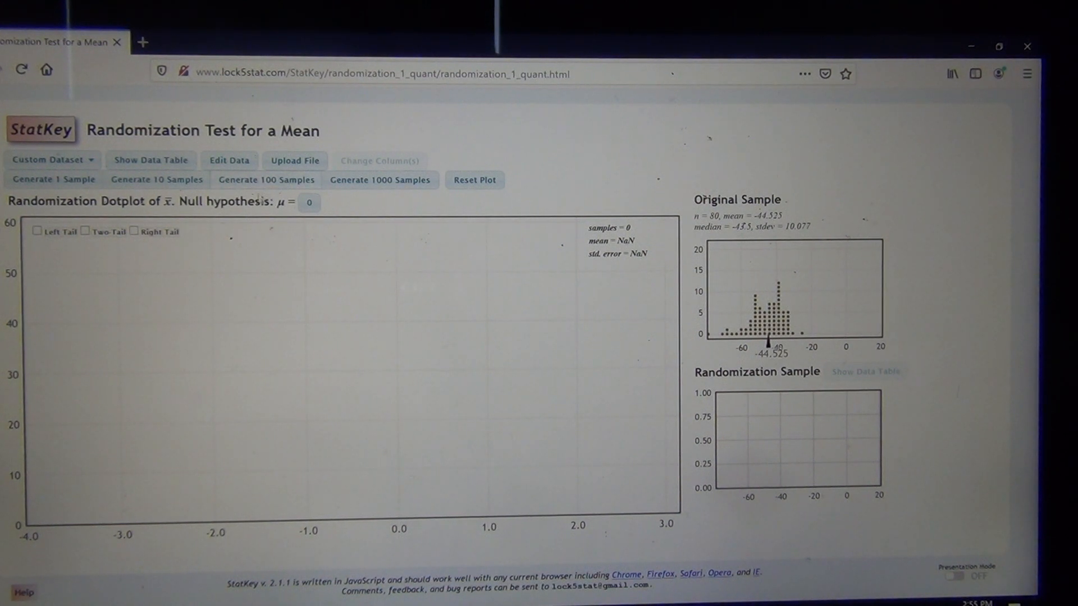
mouse_move(389, 275)
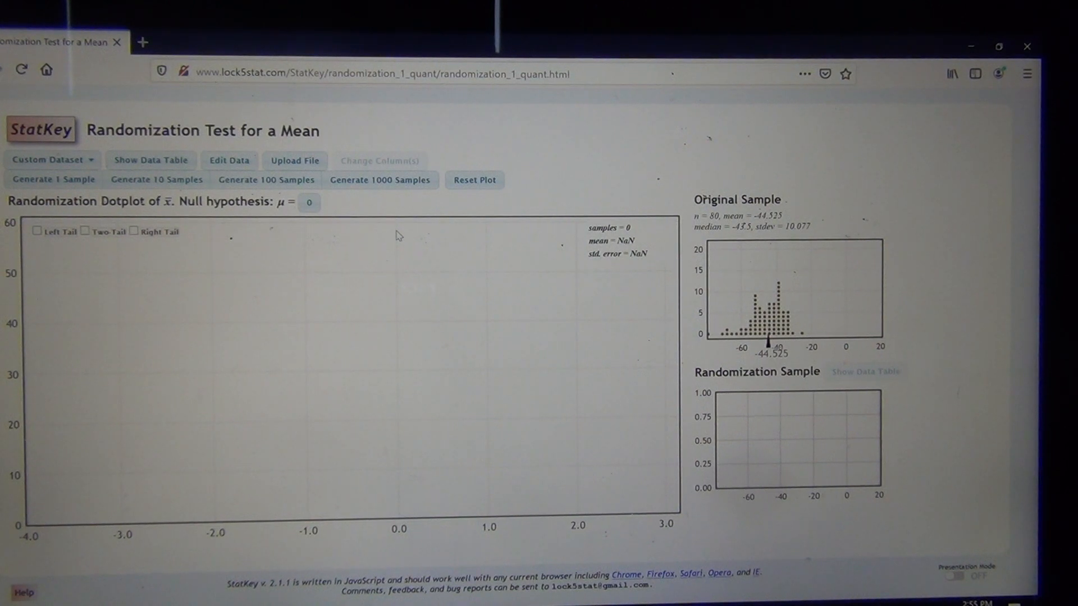
mouse_move(407, 281)
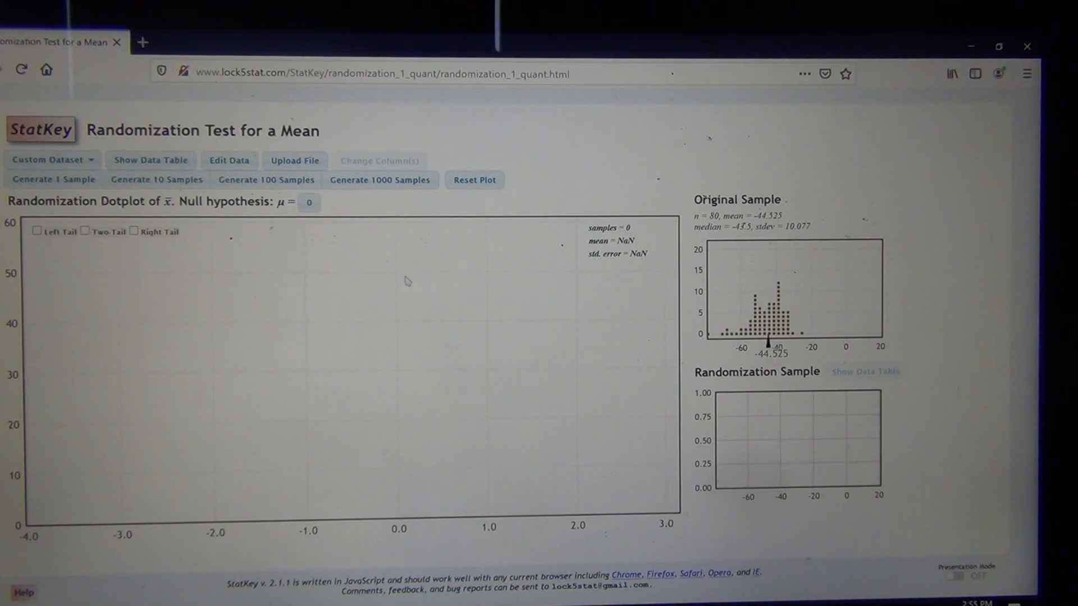
mouse_move(478, 278)
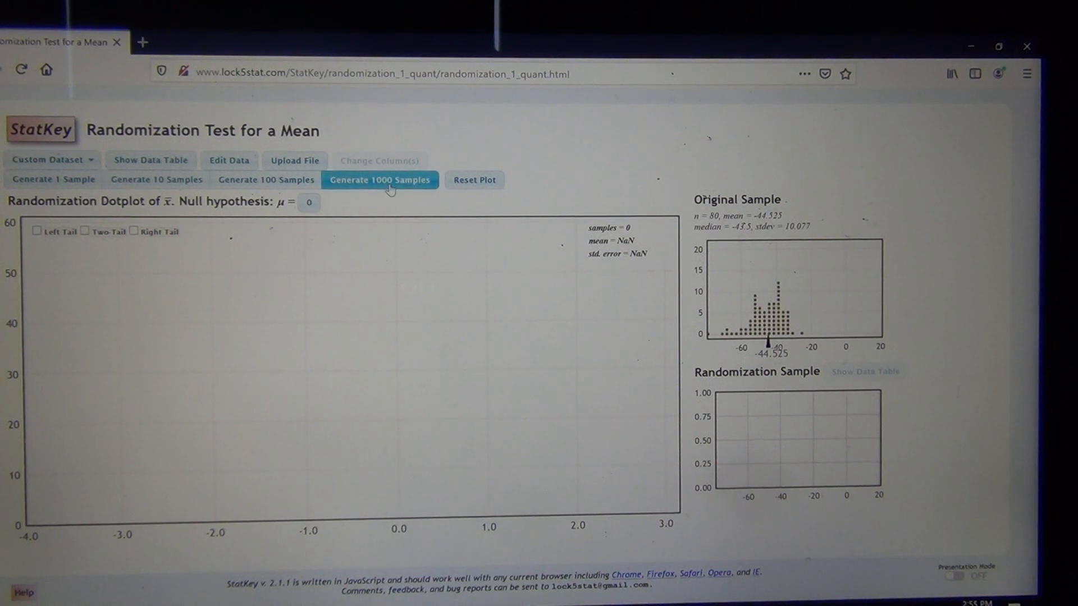
Generate randomization samples up to 4000 and show the left-tail proportion
left_click(379, 180)
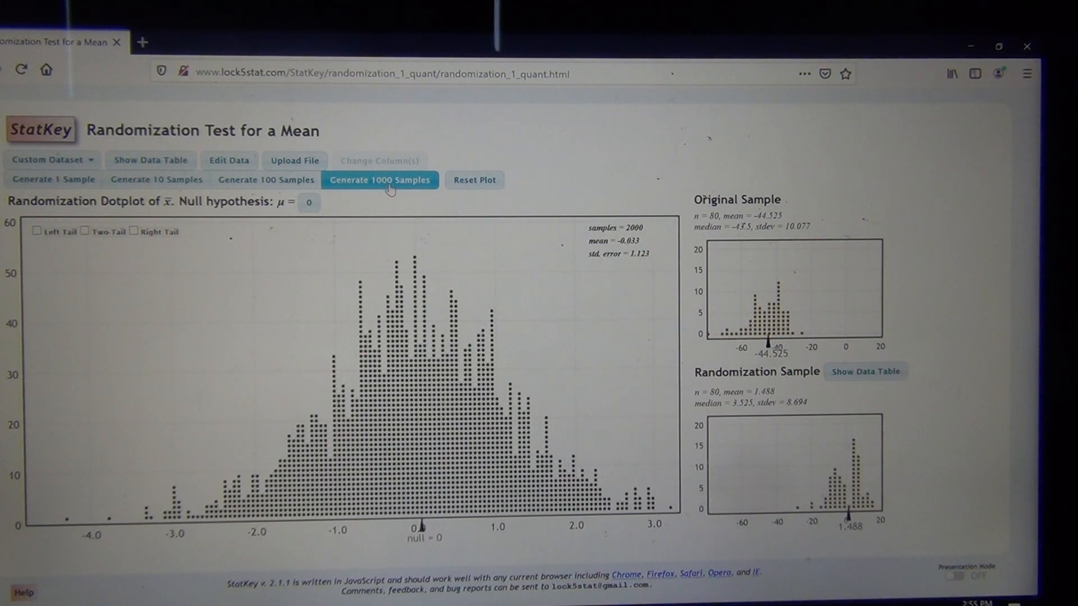
left_click(379, 180)
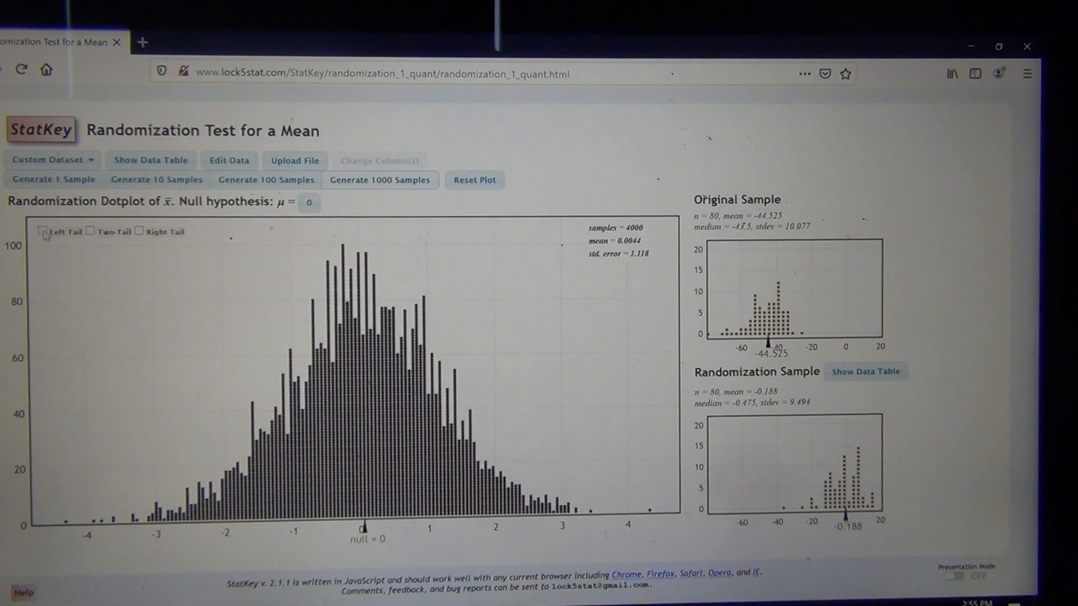
left_click(44, 232)
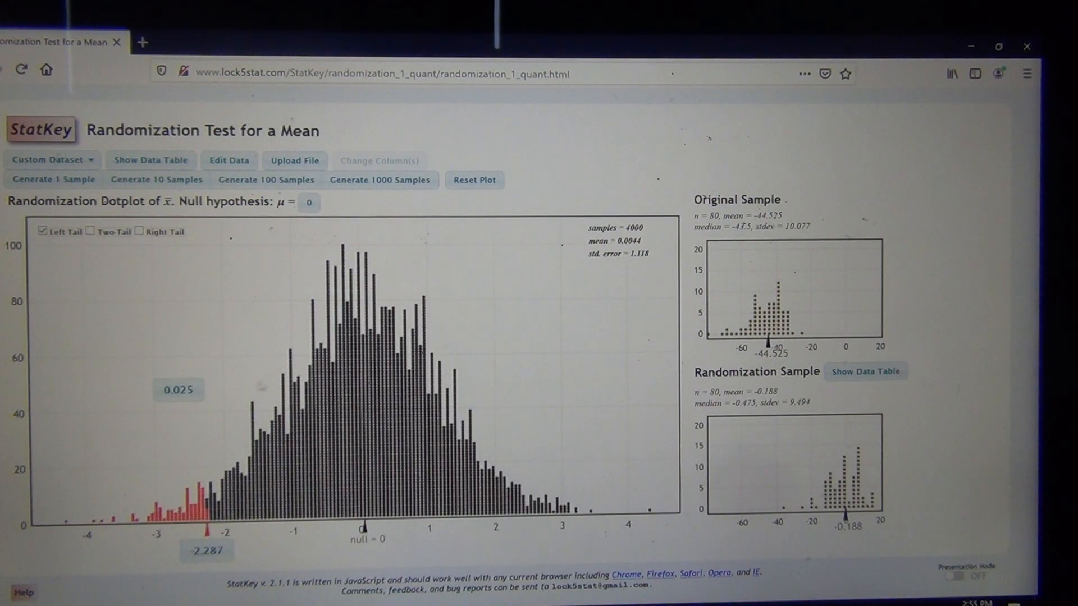
Set the left-tail proportion to 0.01, marking cutoff -2.669
left_click(52, 180)
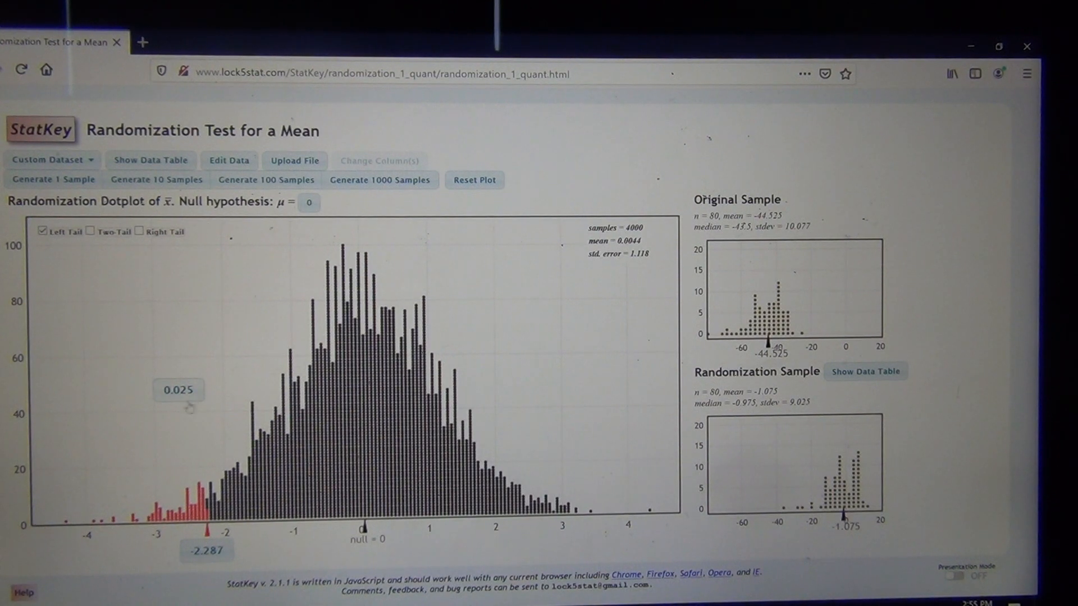
left_click(178, 390)
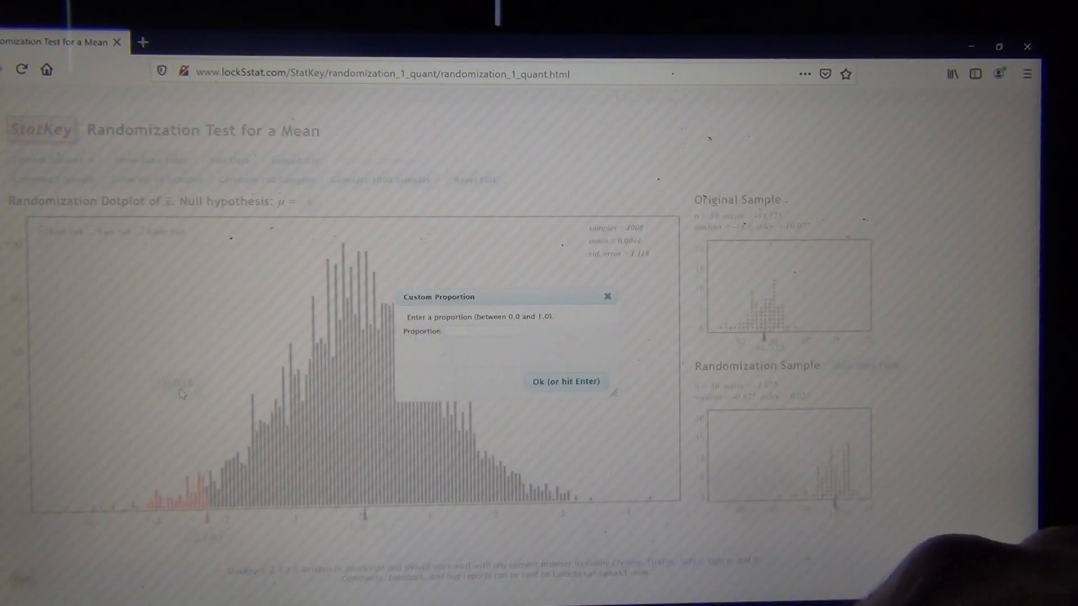
type("0.01")
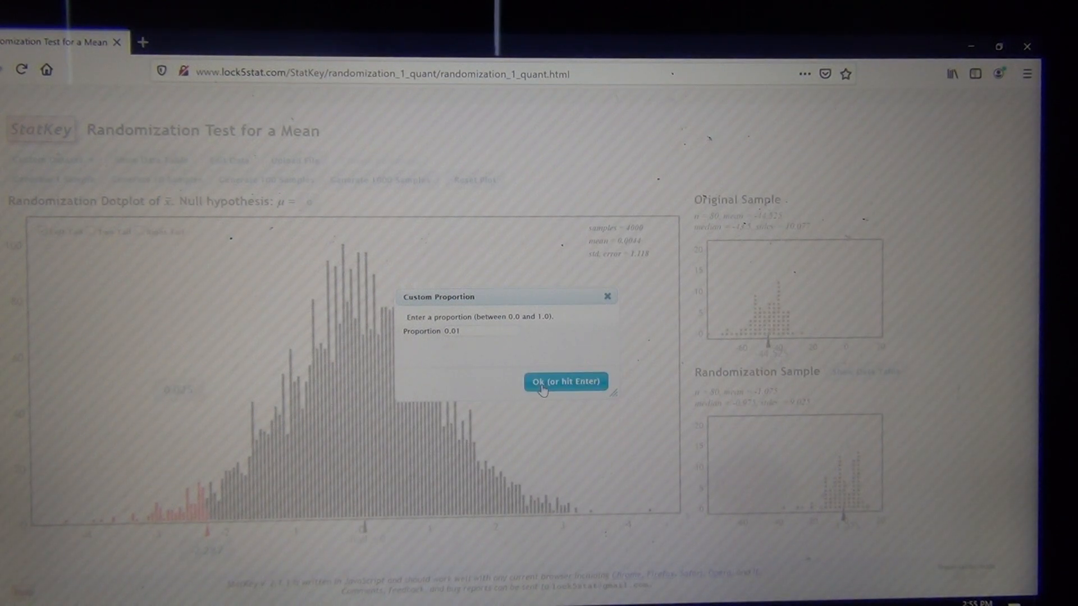
left_click(565, 382)
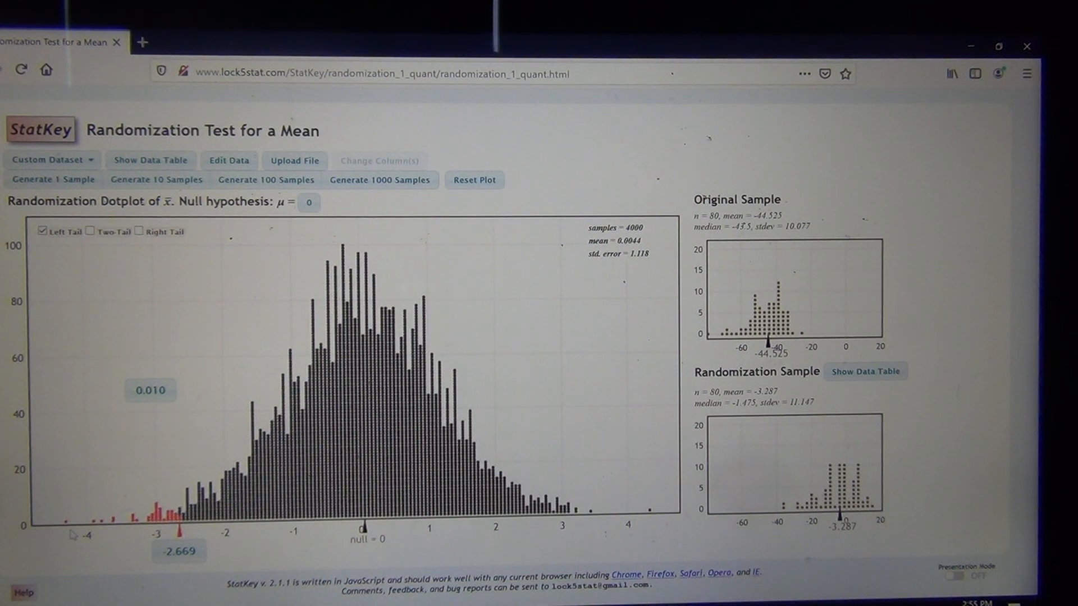
left_click(52, 179)
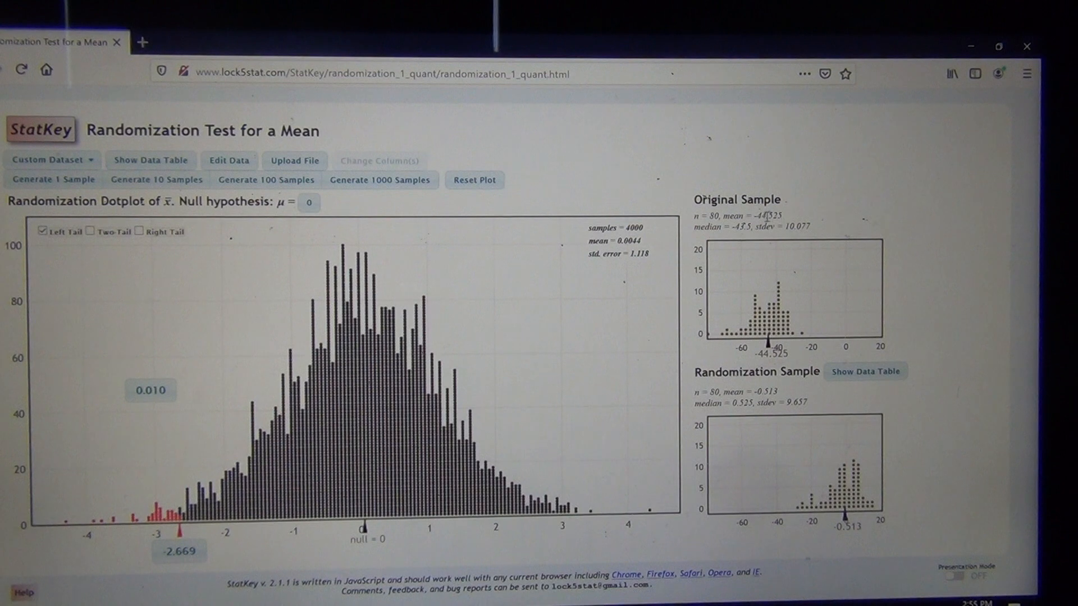
left_click(53, 180)
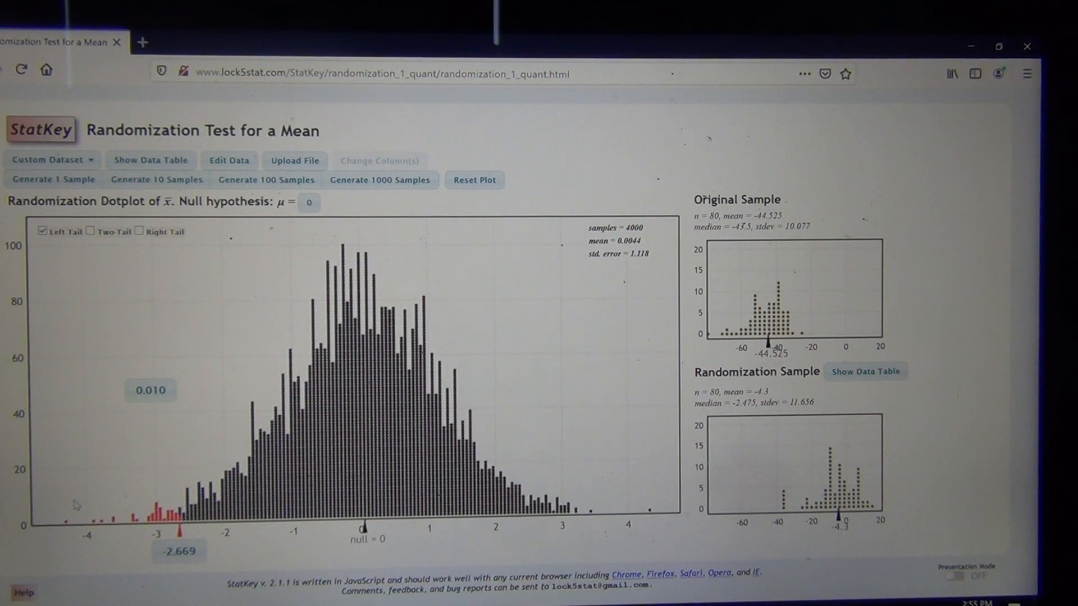
mouse_move(182, 409)
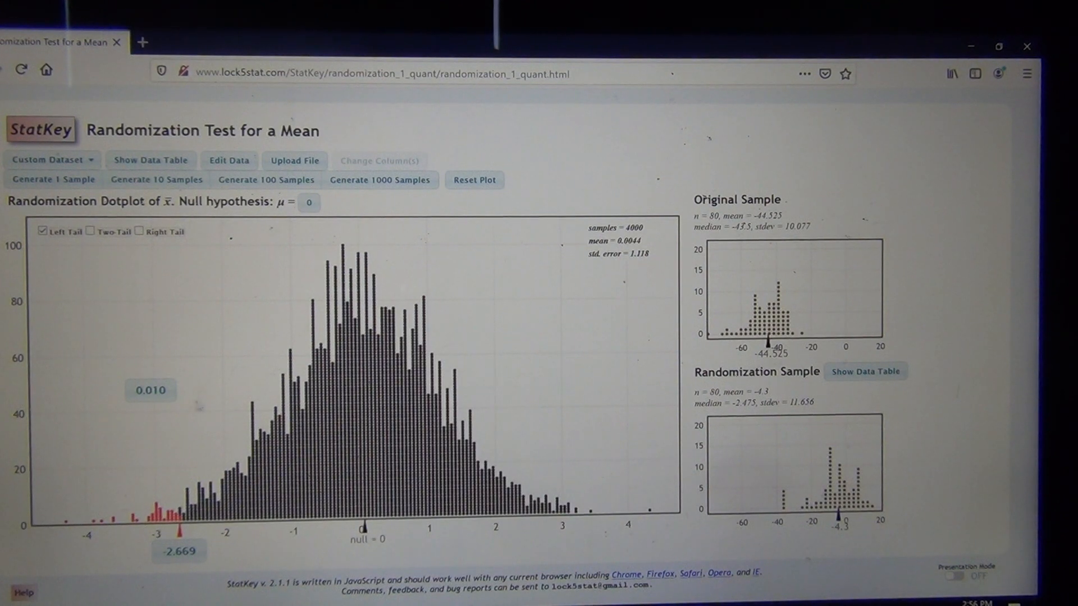
Enter a custom left-tail cutoff of -44.525, giving a tail proportion of 0.000 out of 4000
left_click(53, 179)
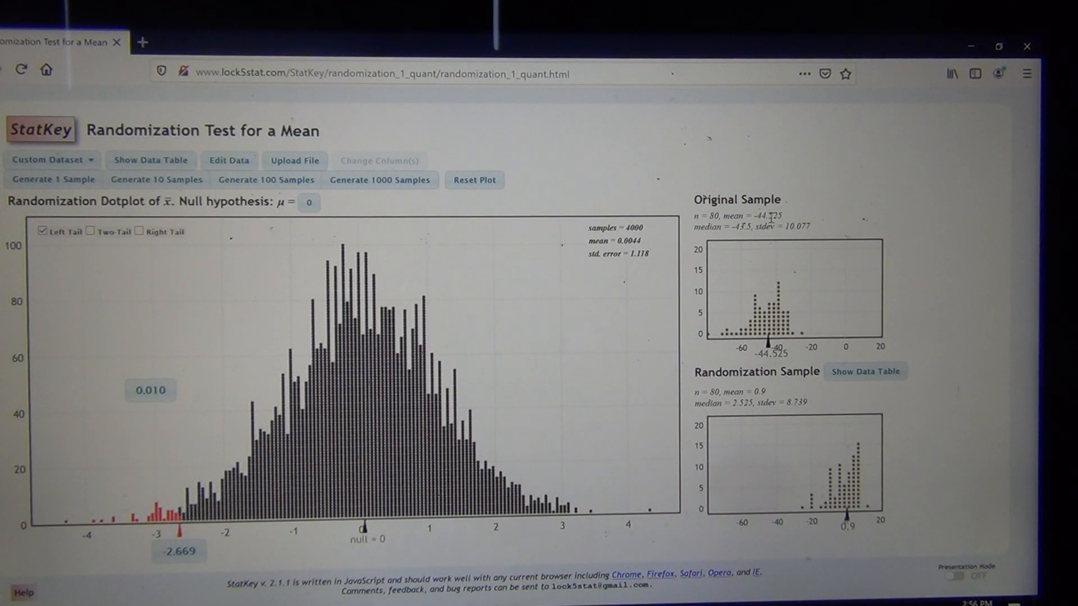
left_click(52, 179)
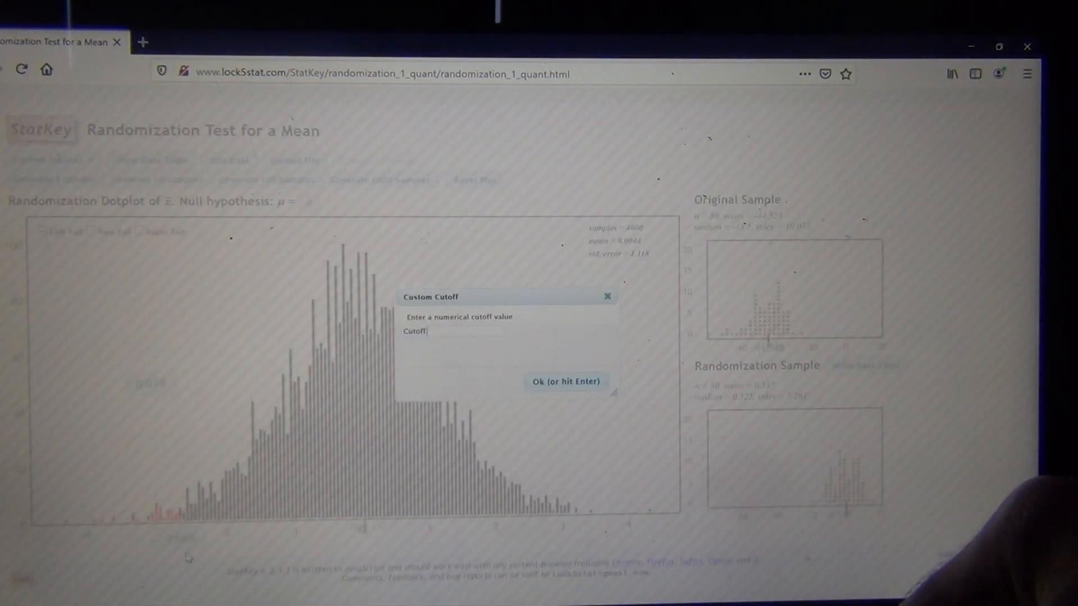
type("-44")
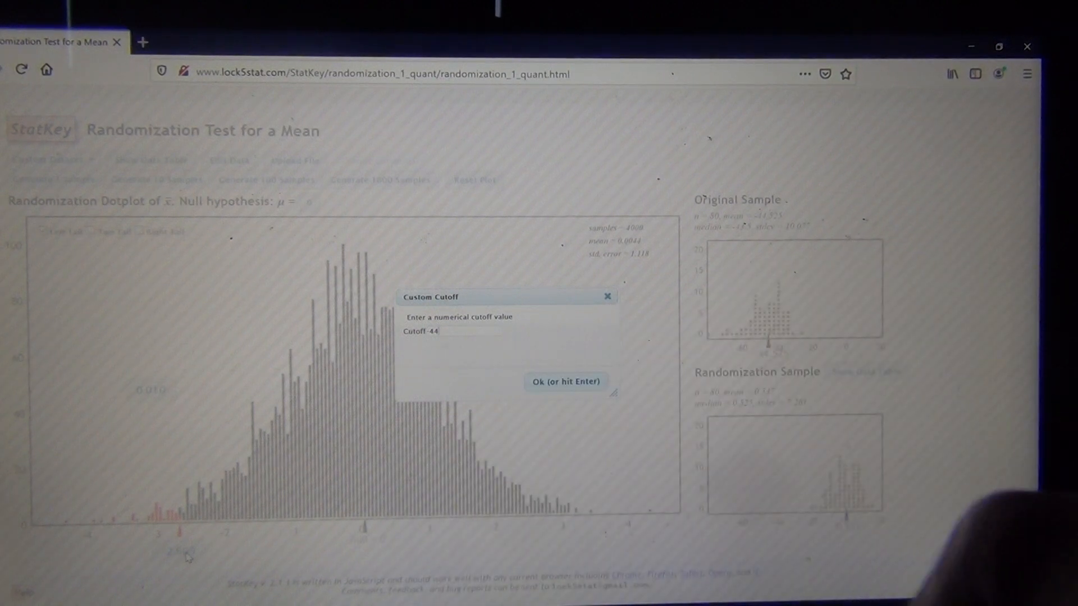
type(".525")
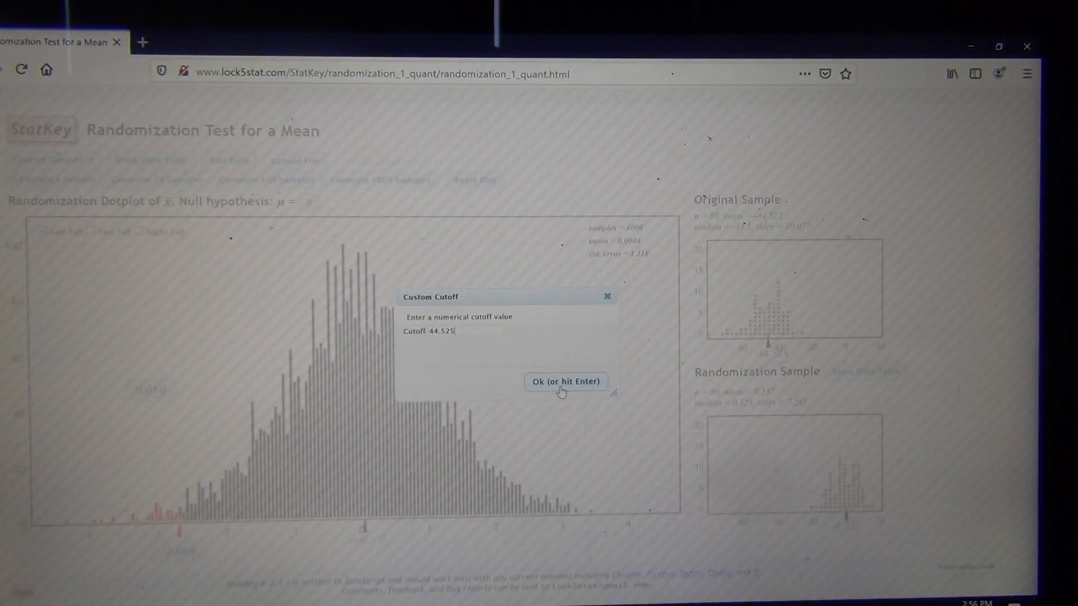
left_click(565, 381)
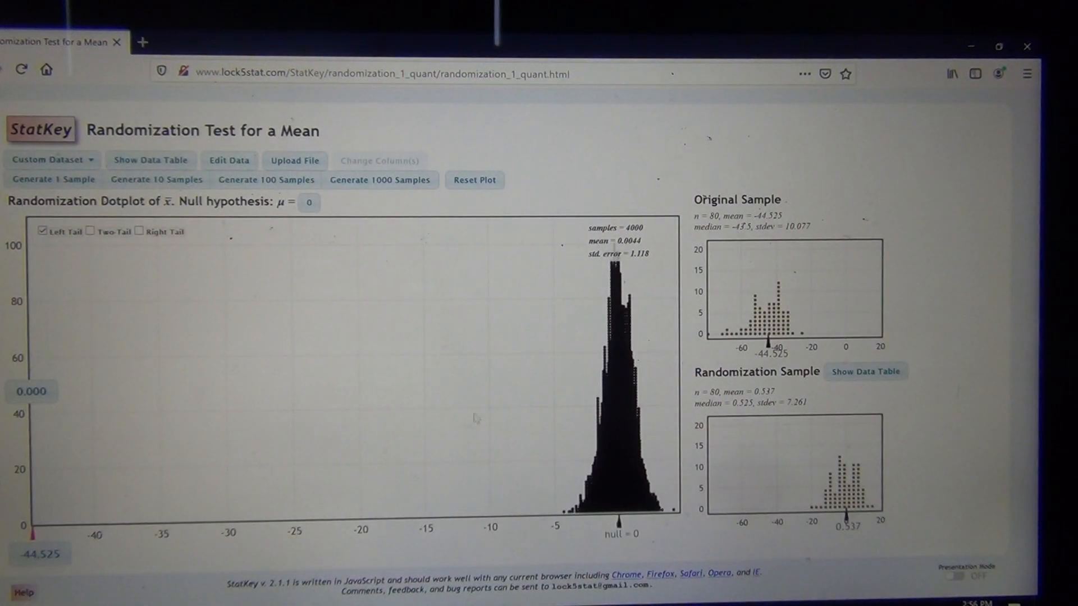
left_click(52, 179)
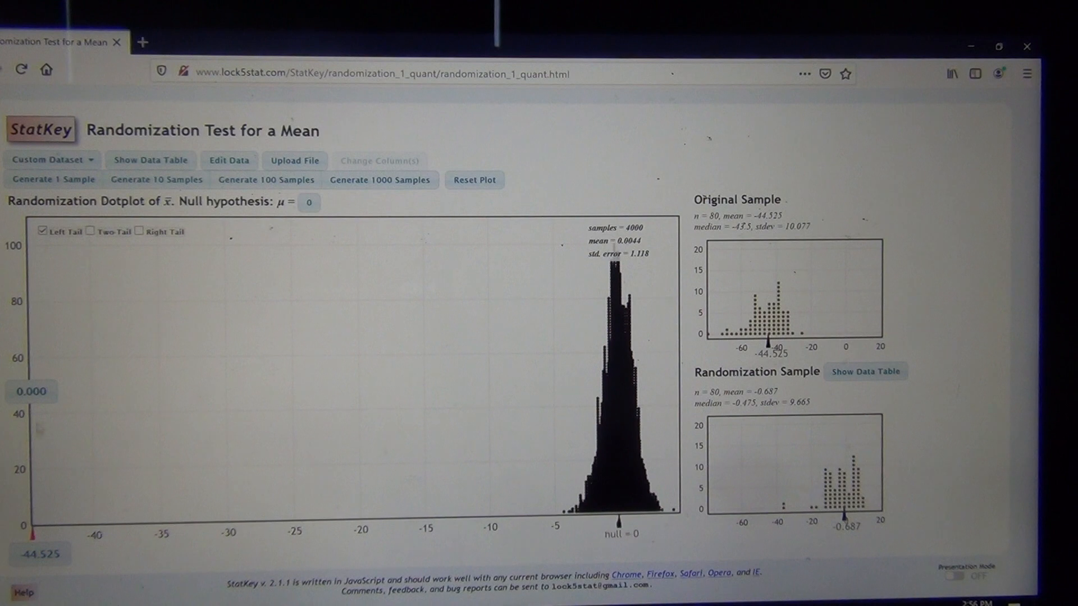
mouse_move(69, 398)
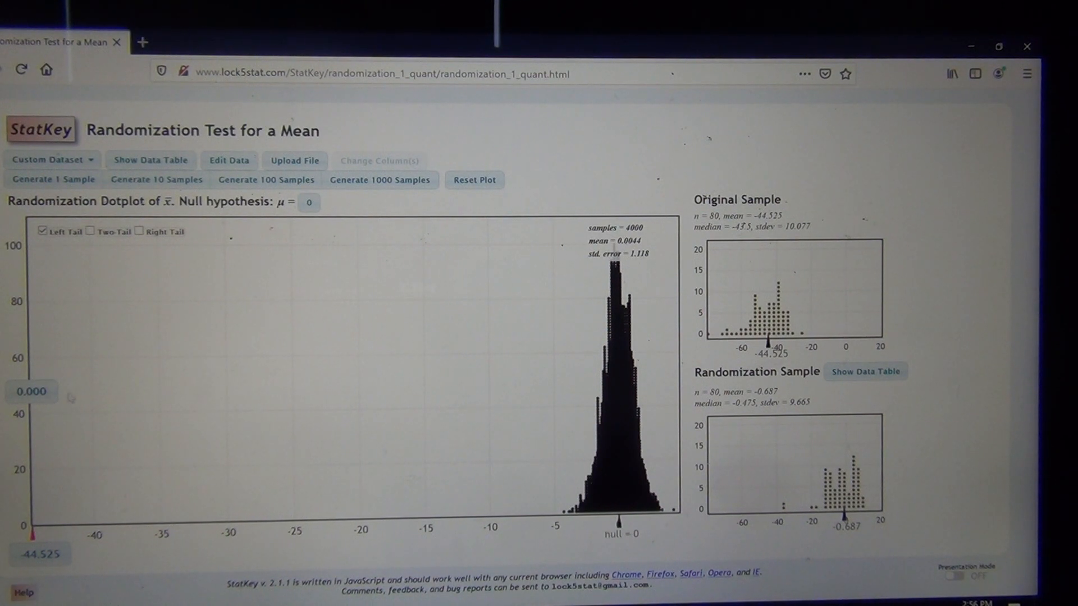
mouse_move(109, 370)
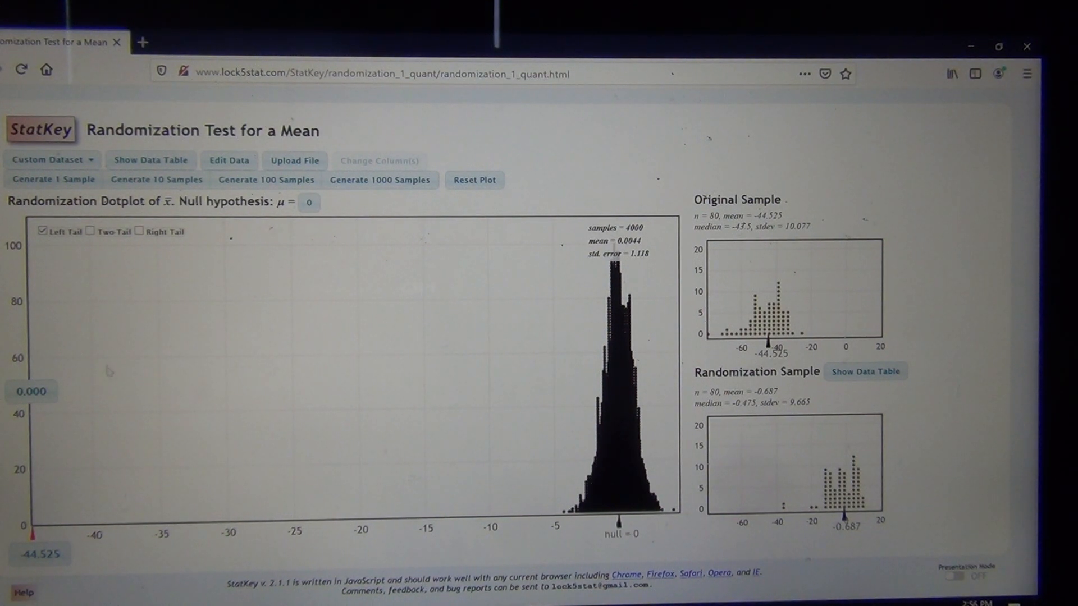
mouse_move(181, 370)
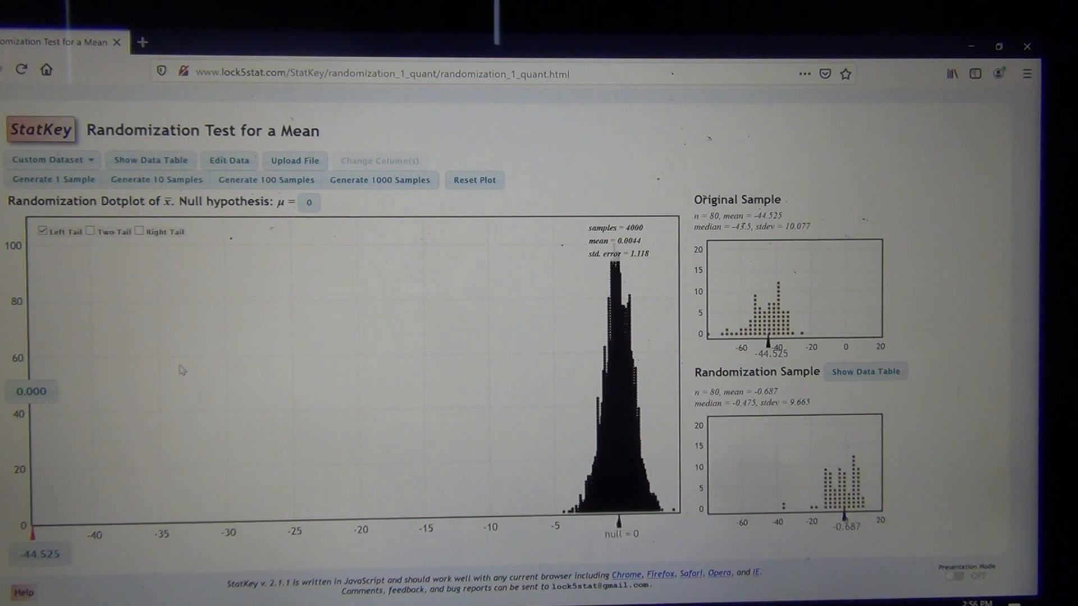